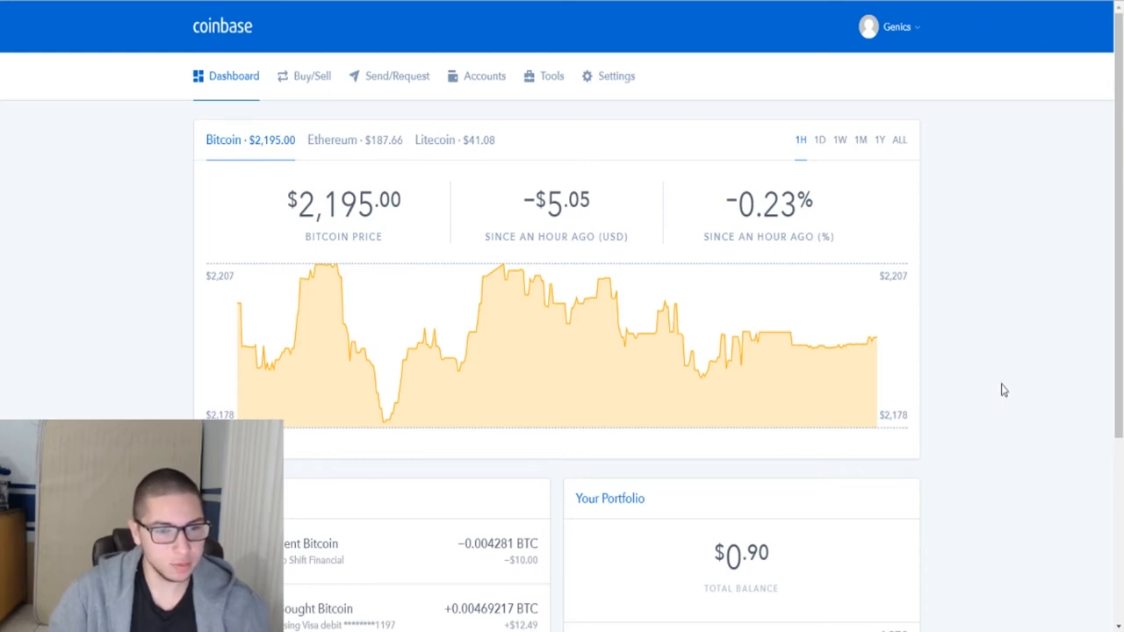
pyautogui.moveTo(994, 392)
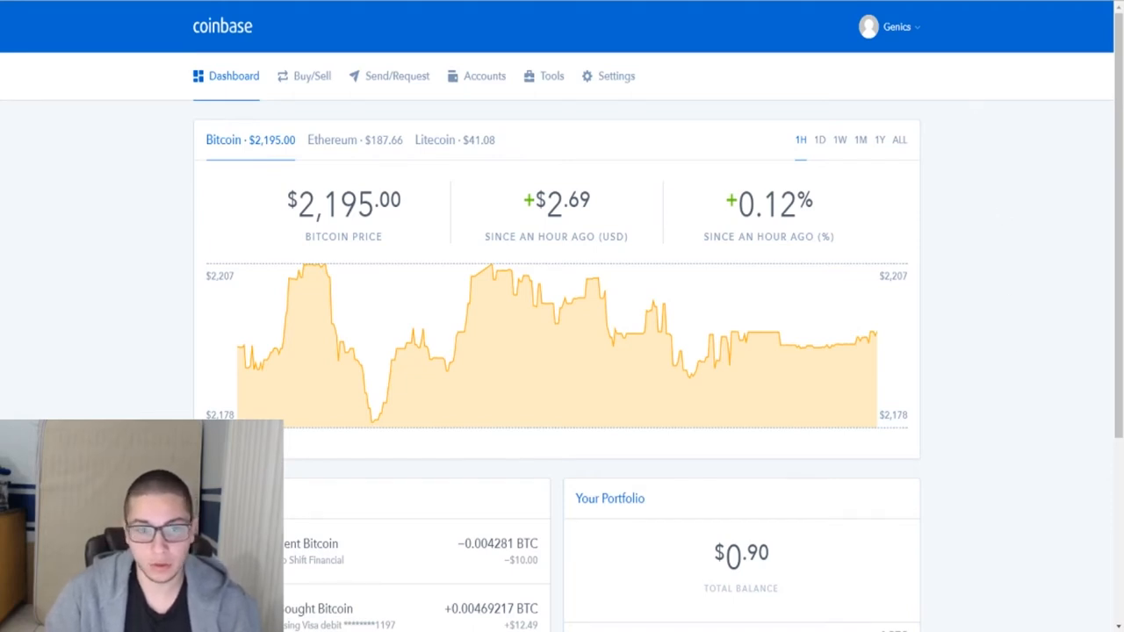
pyautogui.moveTo(692, 255)
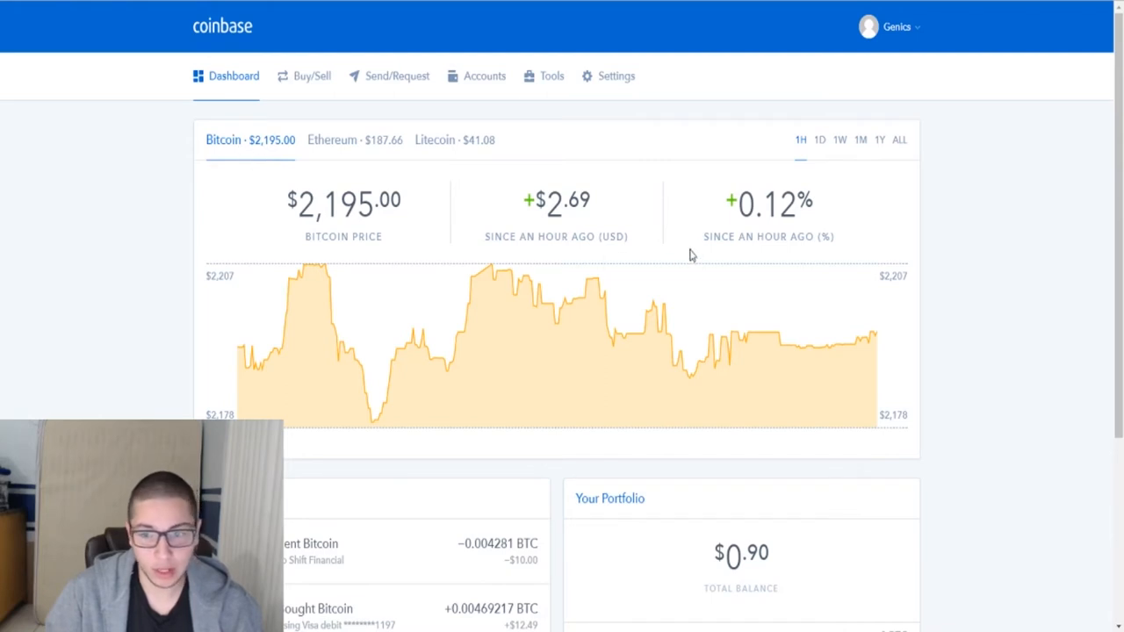
pyautogui.moveTo(501, 218)
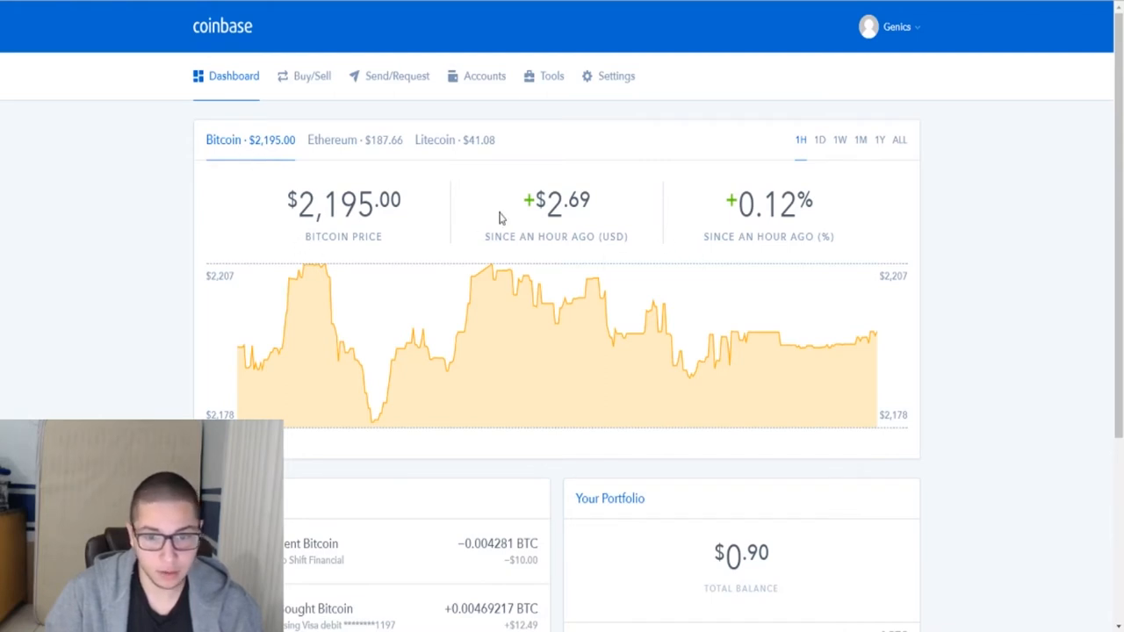
pyautogui.moveTo(854, 207)
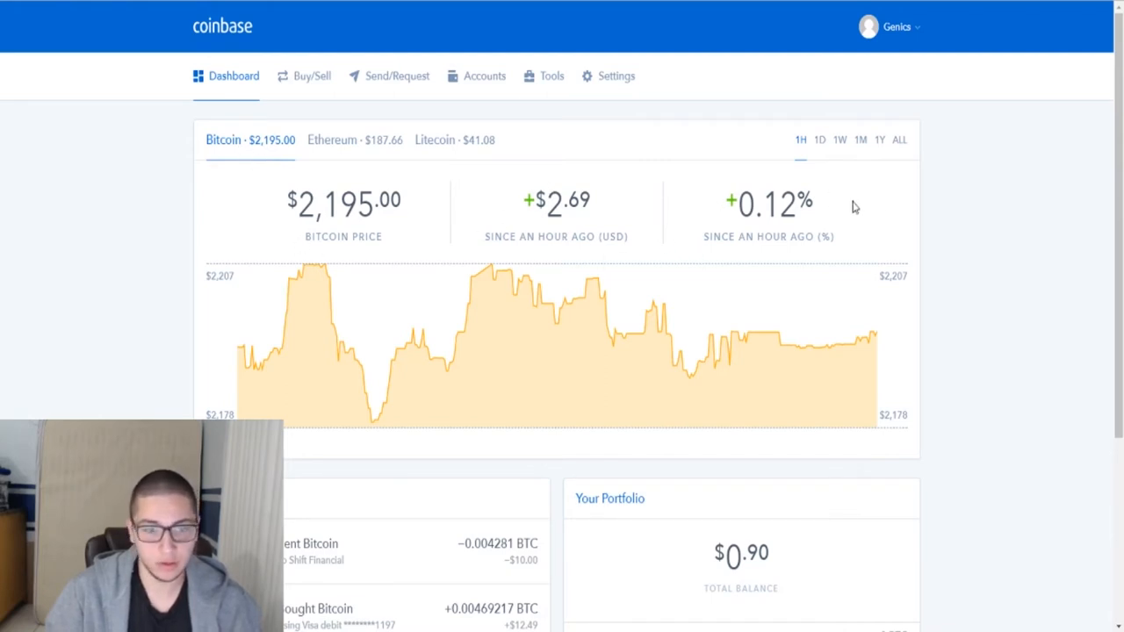
# Cycle the Bitcoin chart through day, week, month, year and hour ranges, ending on the one-year view.
pyautogui.click(821, 141)
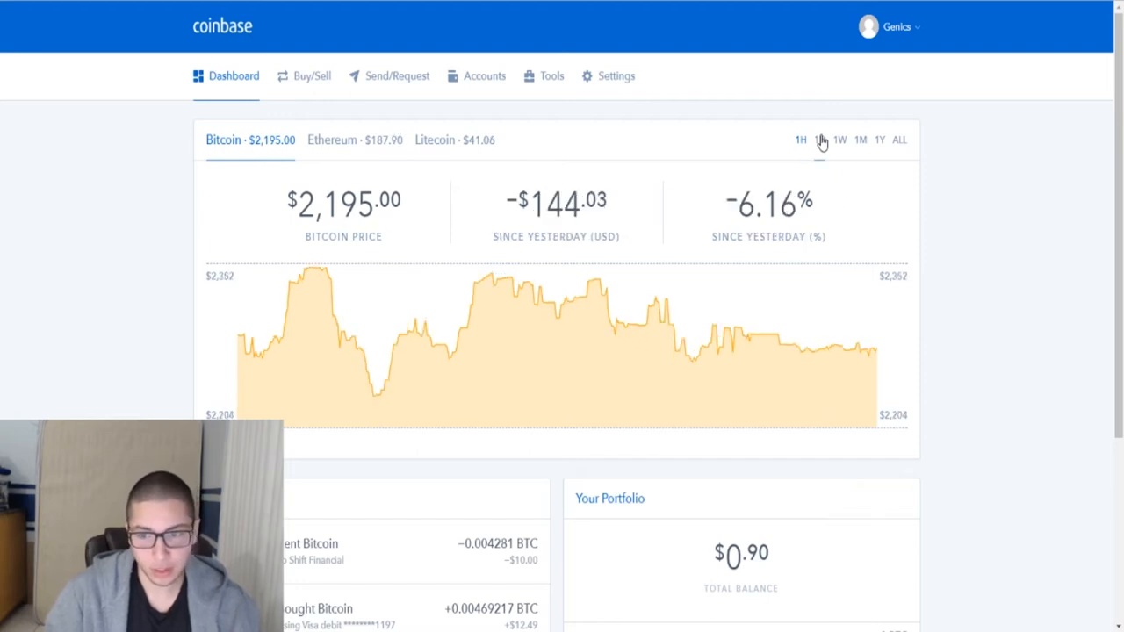
pyautogui.click(843, 141)
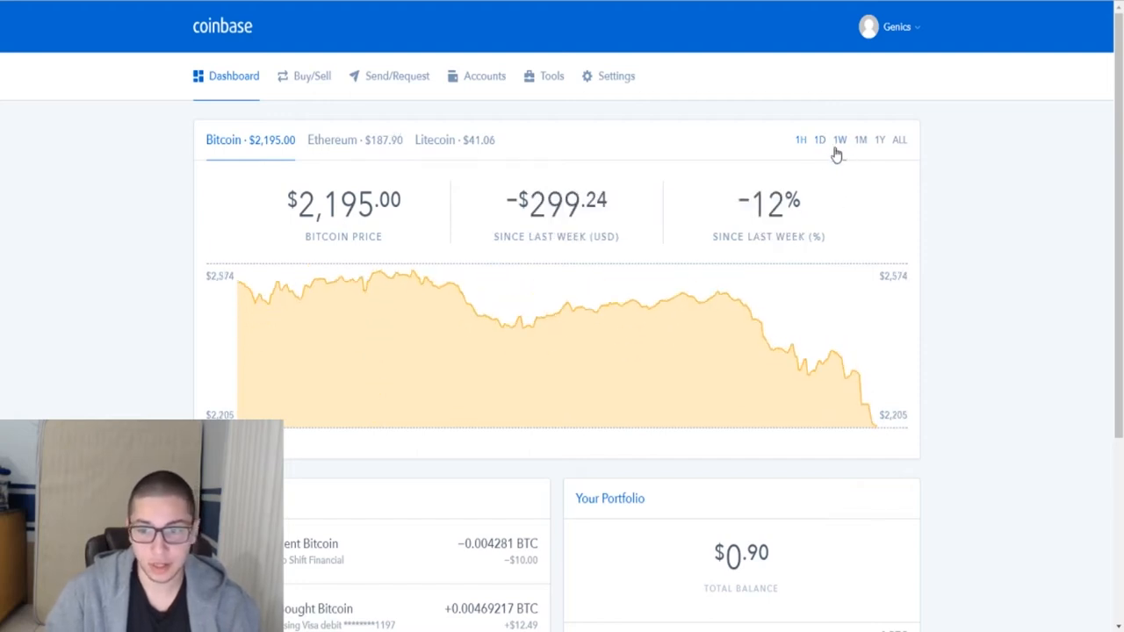
pyautogui.click(860, 141)
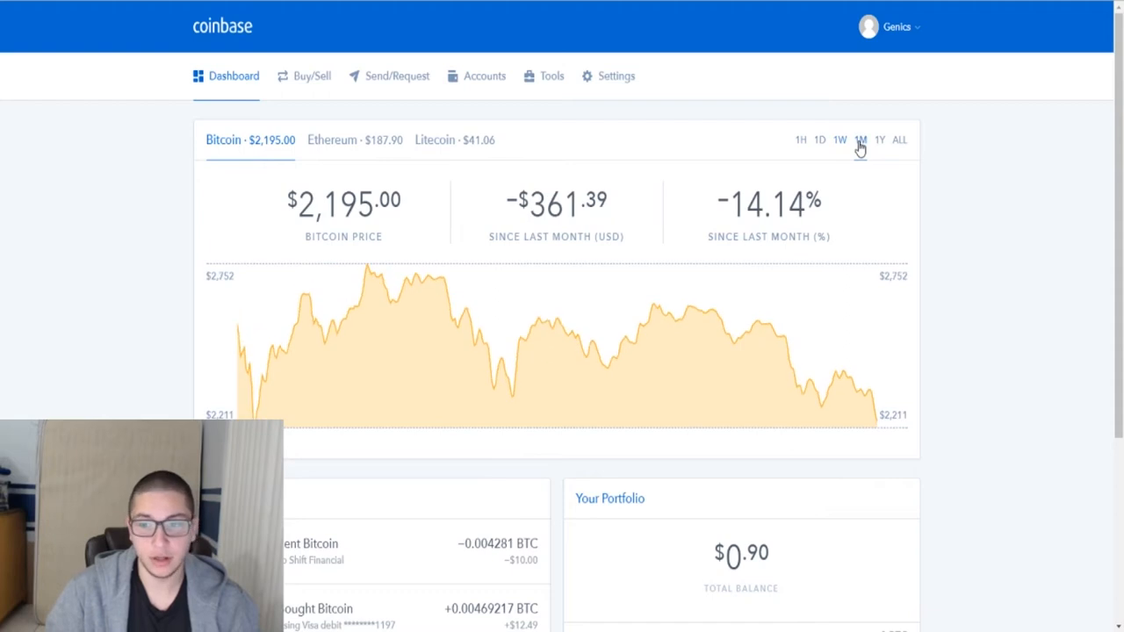
pyautogui.moveTo(898, 140)
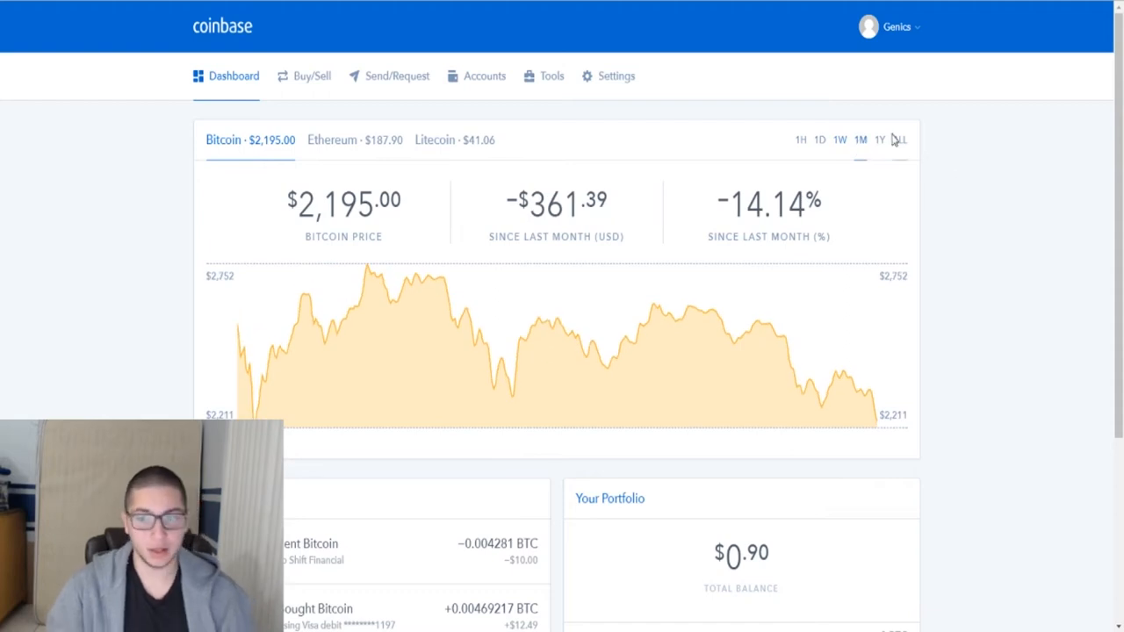
pyautogui.click(885, 141)
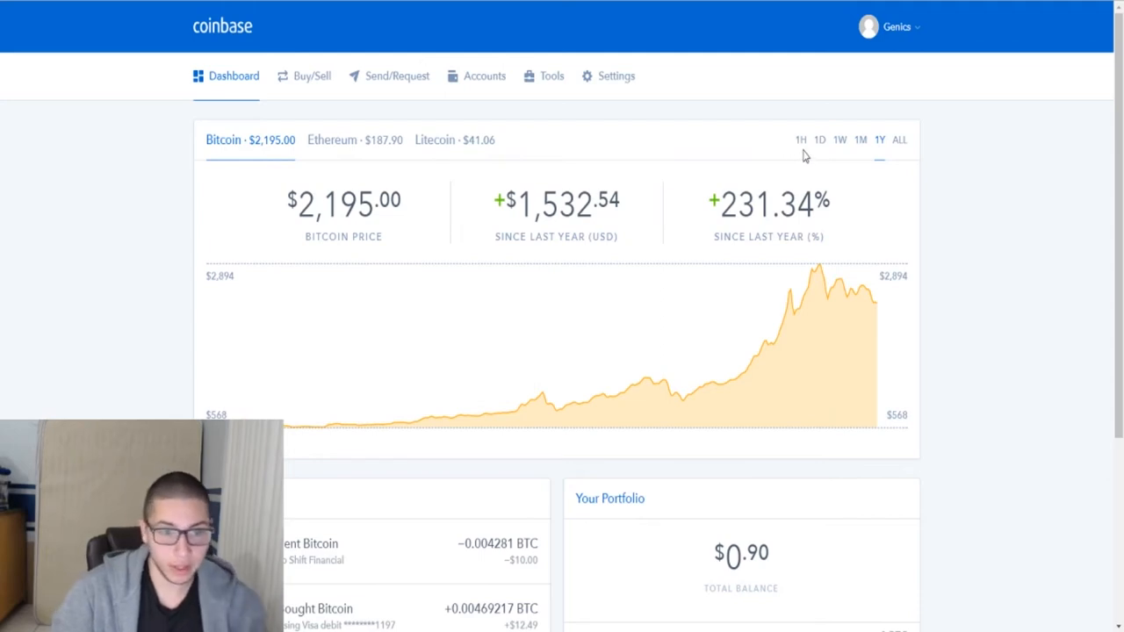
pyautogui.click(801, 140)
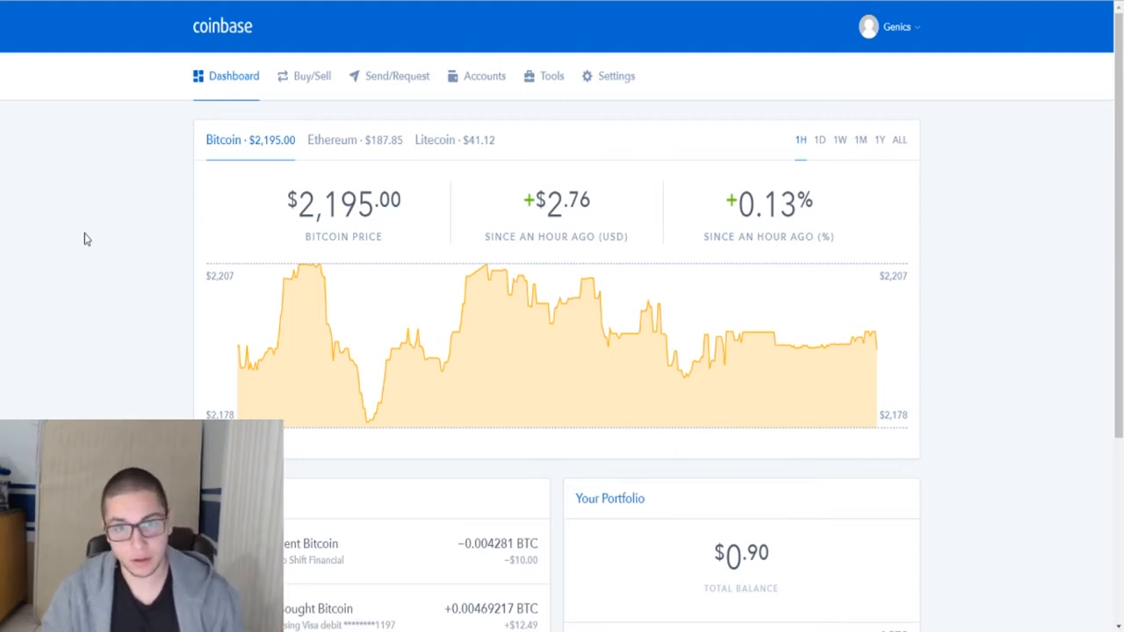
pyautogui.moveTo(630, 232)
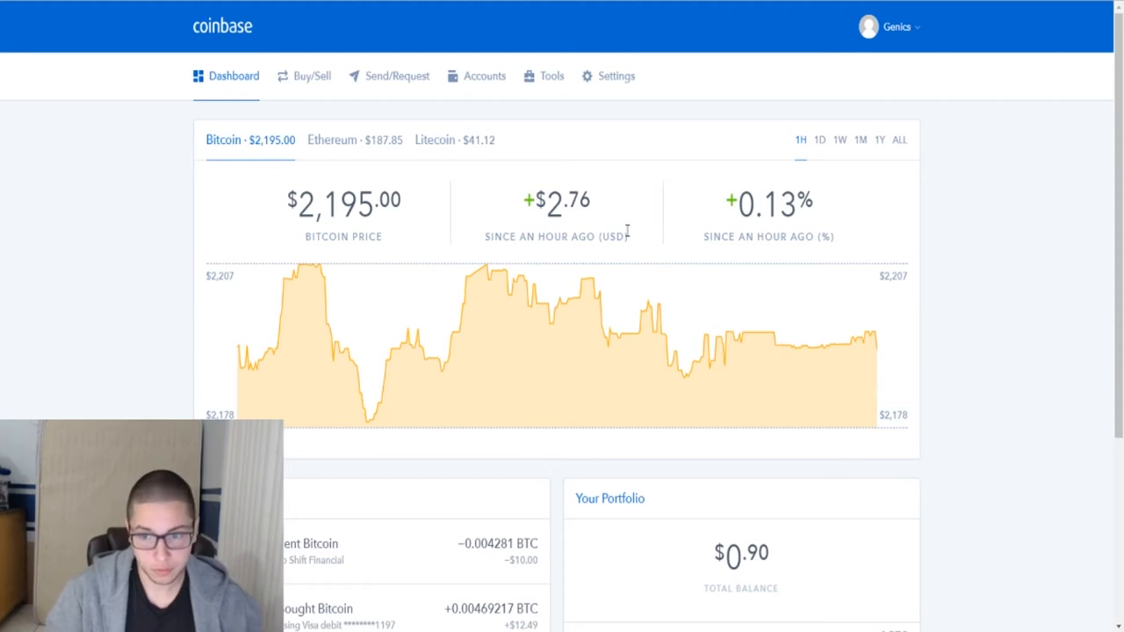
pyautogui.moveTo(357, 175)
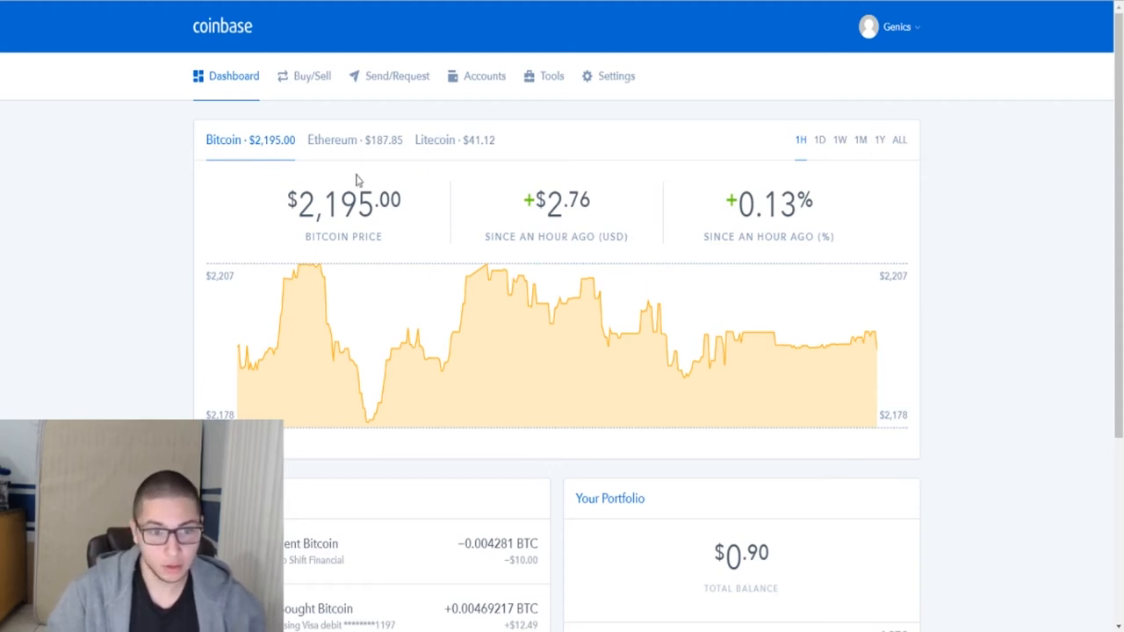
pyautogui.moveTo(408, 175)
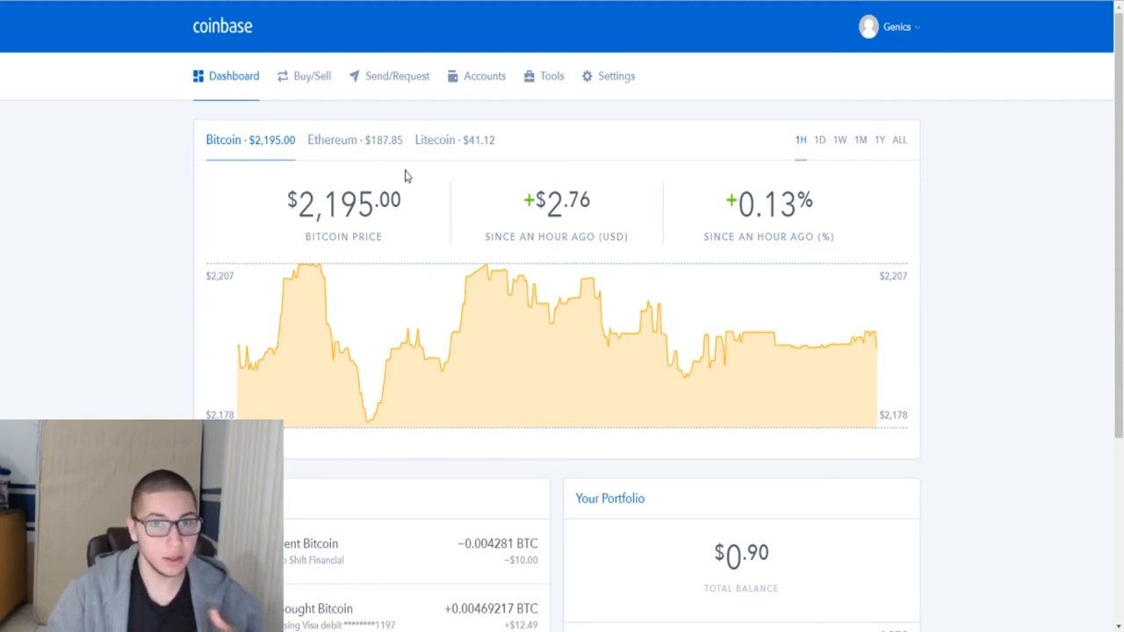
pyautogui.moveTo(119, 299)
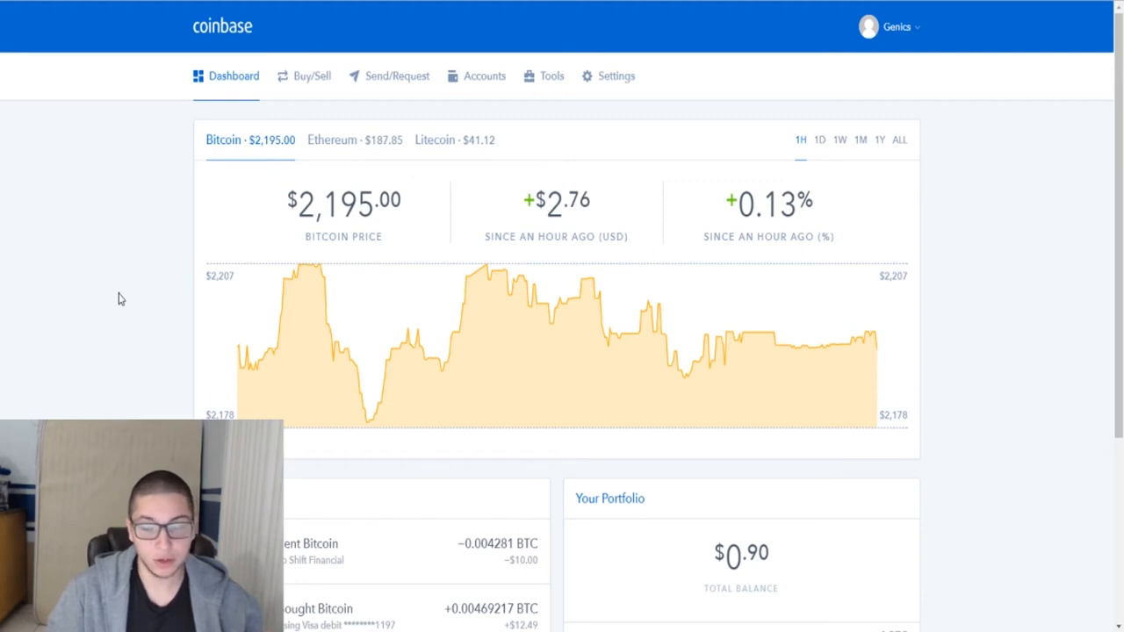
pyautogui.click(881, 141)
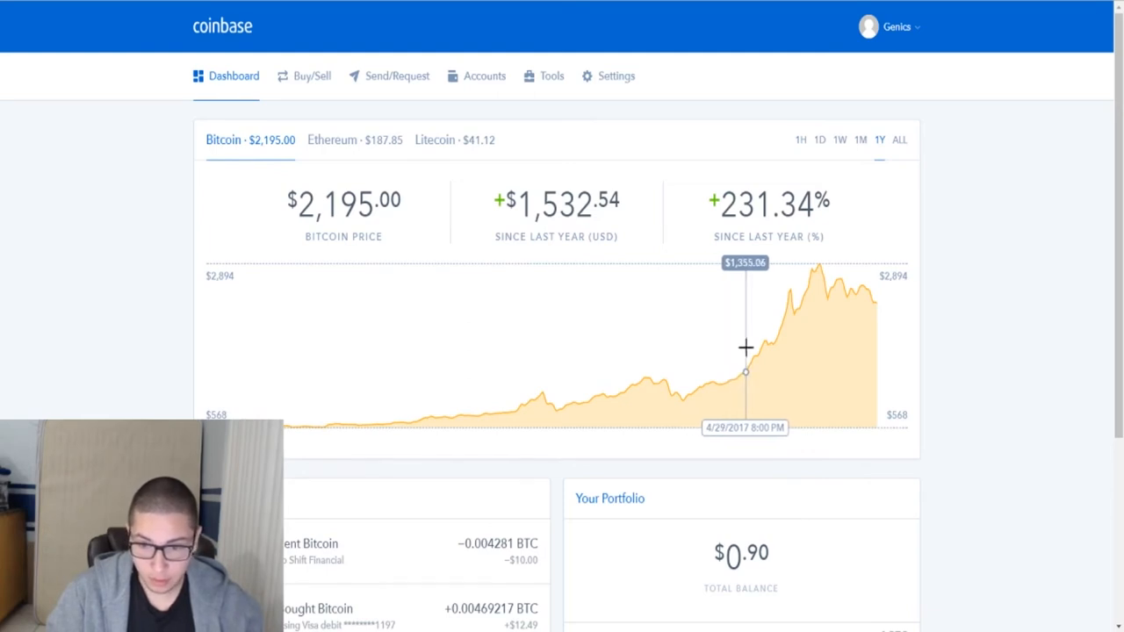
pyautogui.moveTo(752, 348)
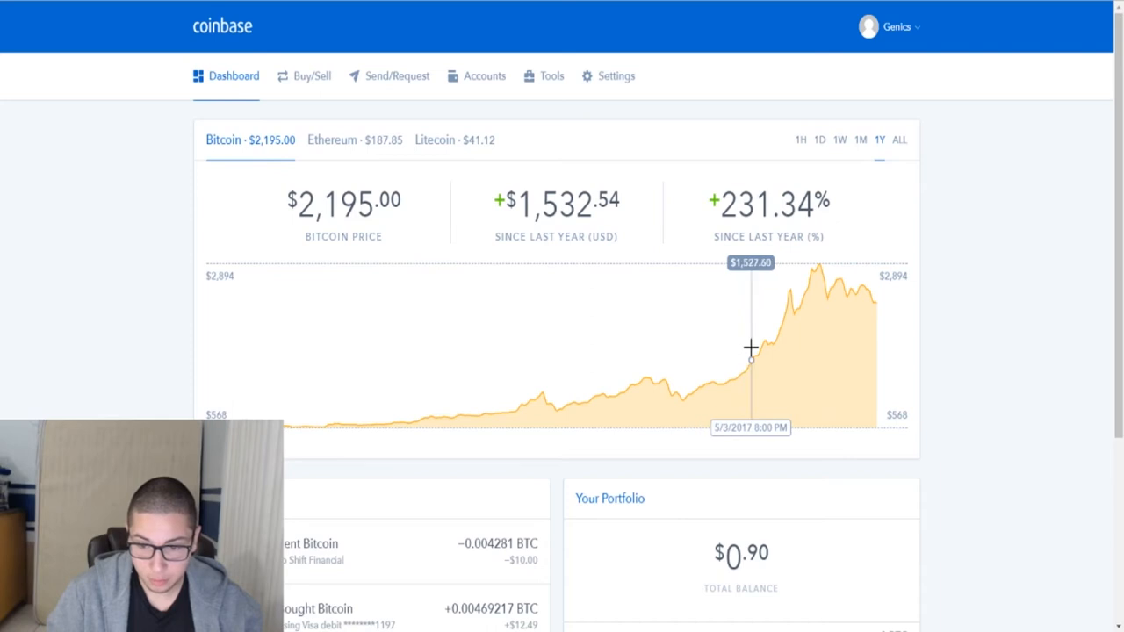
pyautogui.moveTo(731, 355)
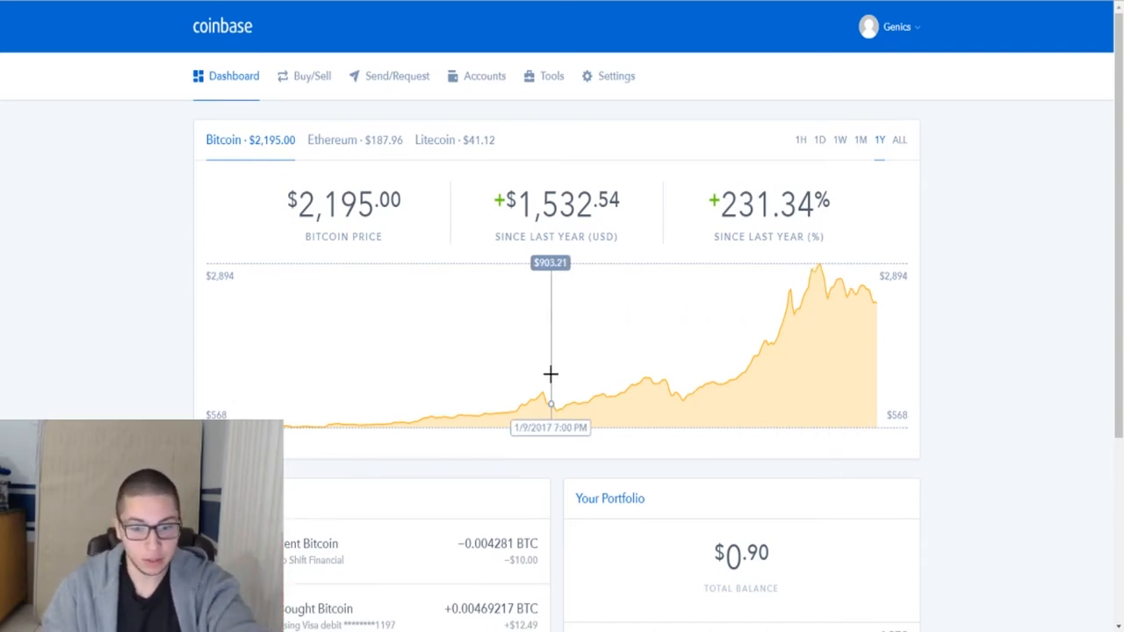
pyautogui.moveTo(555, 373)
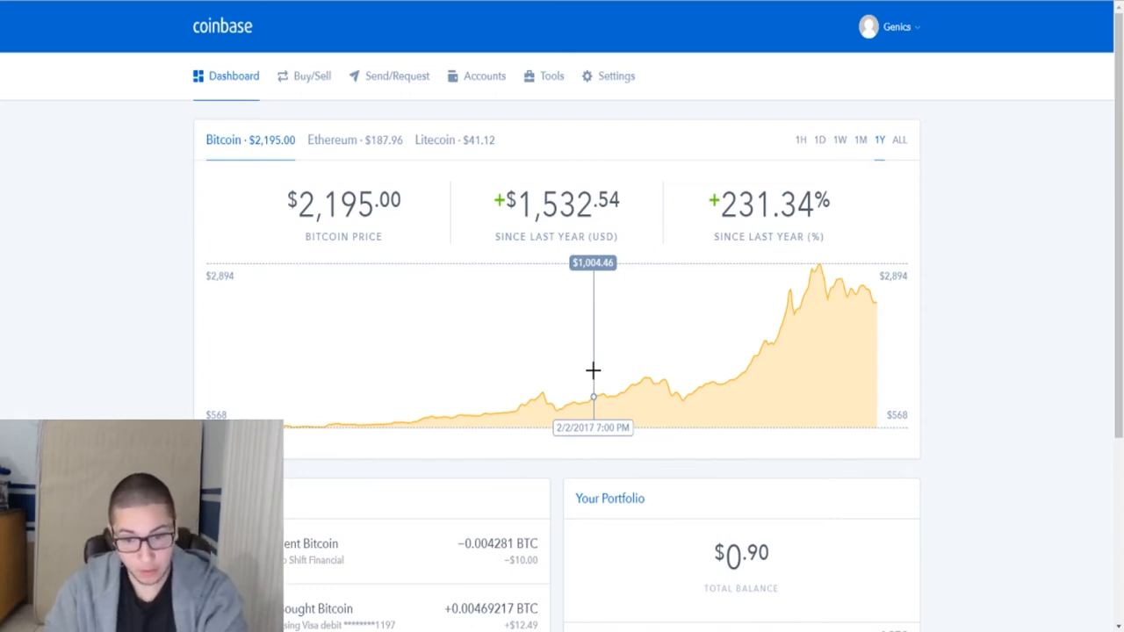
pyautogui.moveTo(711, 340)
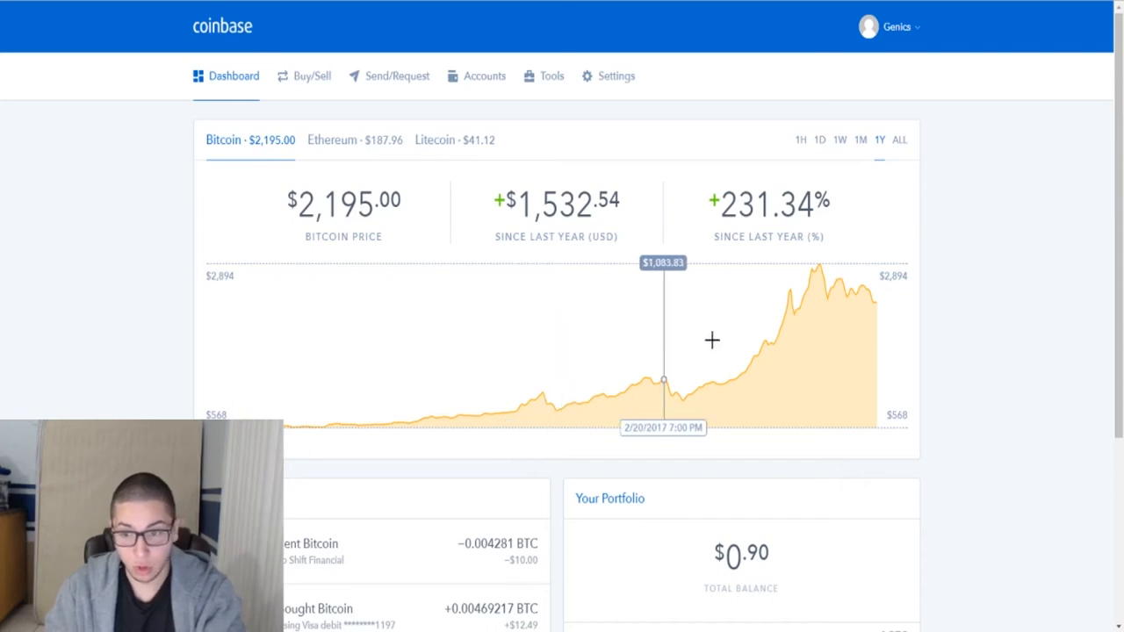
pyautogui.moveTo(822, 292)
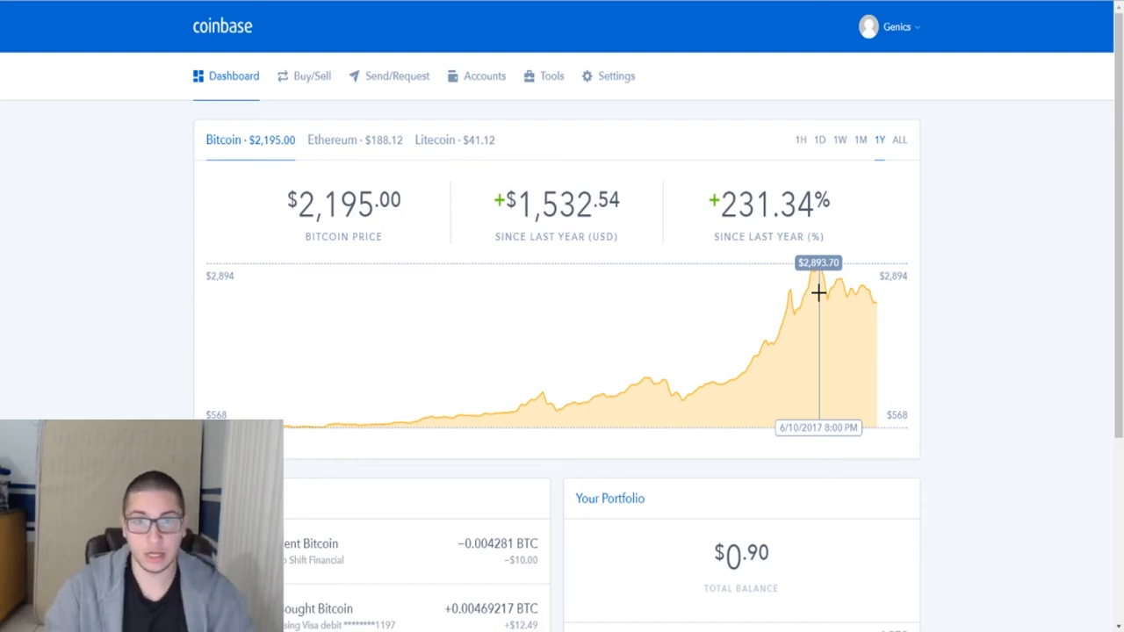
pyautogui.moveTo(883, 320)
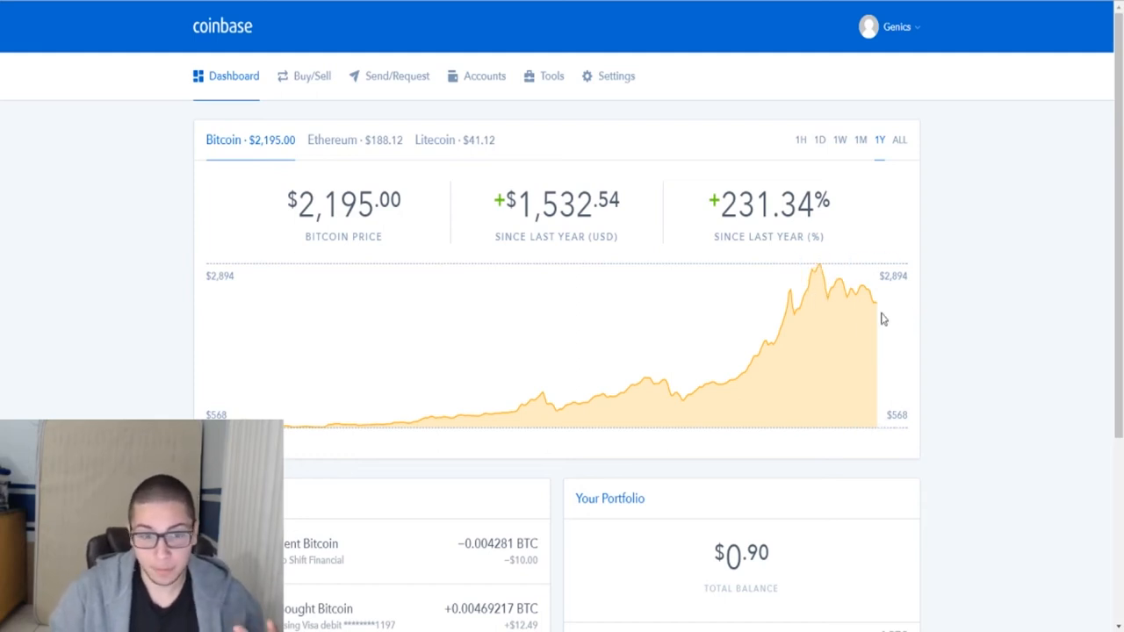
pyautogui.moveTo(854, 323)
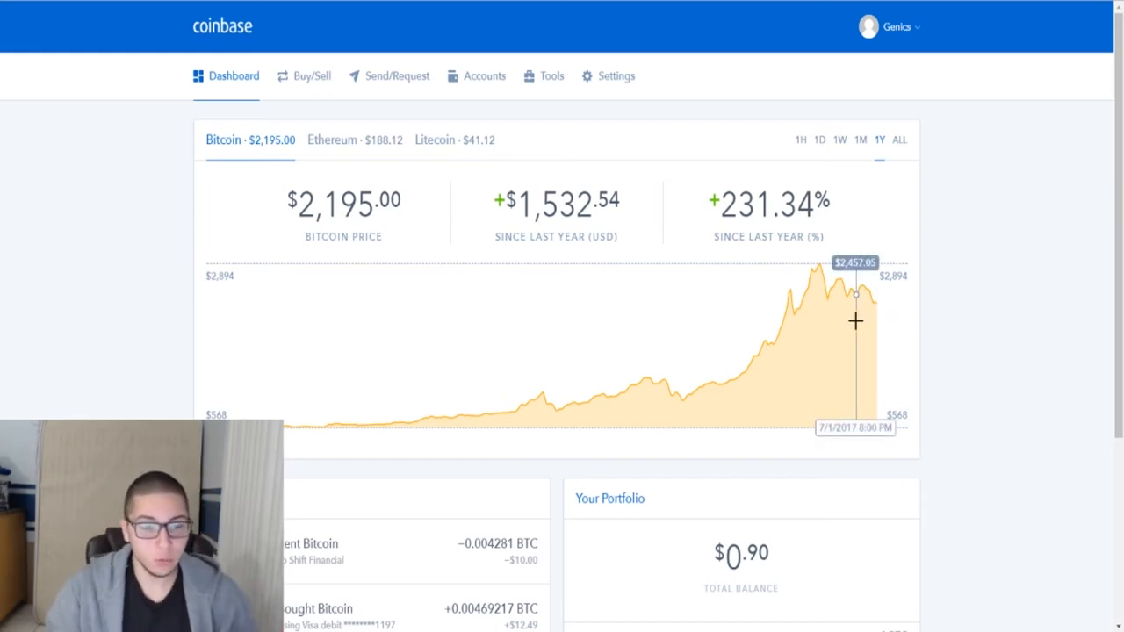
pyautogui.moveTo(753, 260)
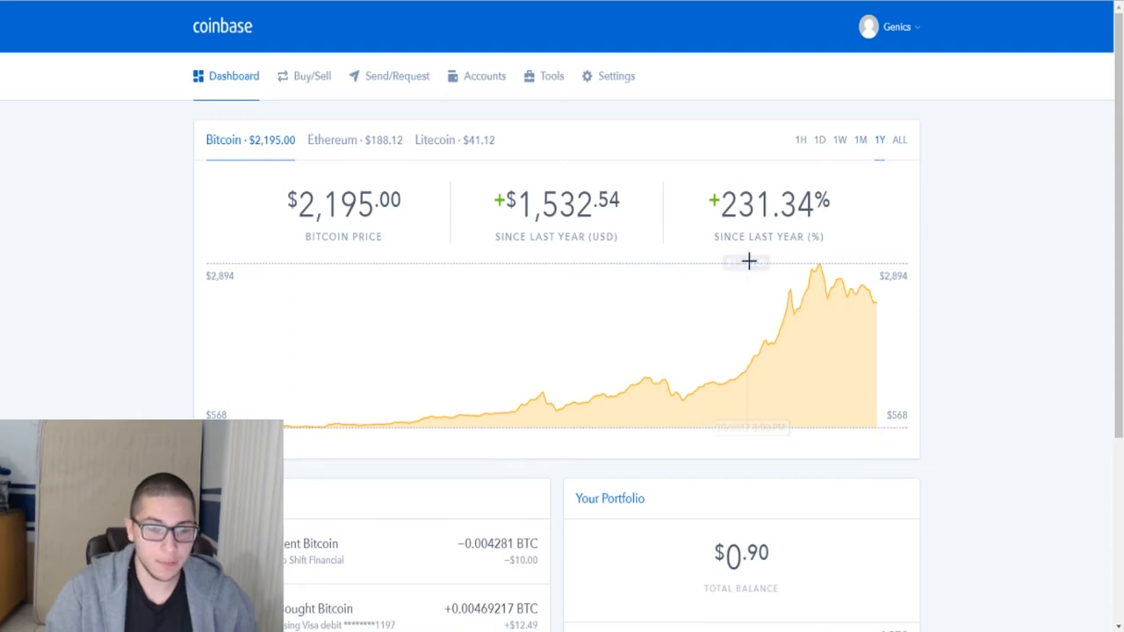
pyautogui.moveTo(763, 257)
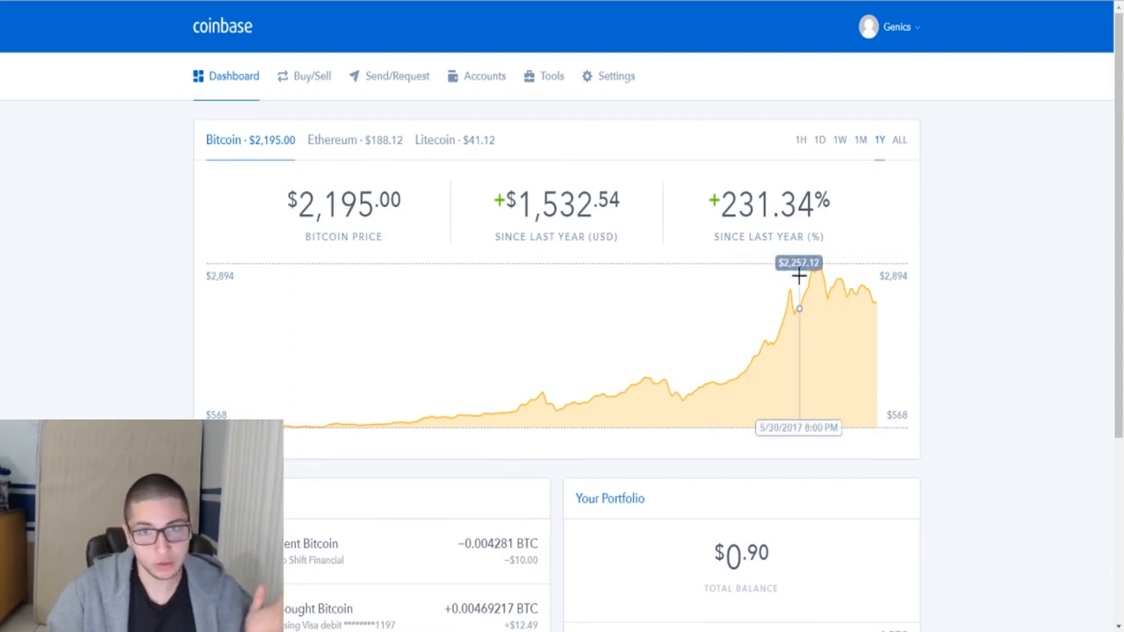
pyautogui.moveTo(149, 324)
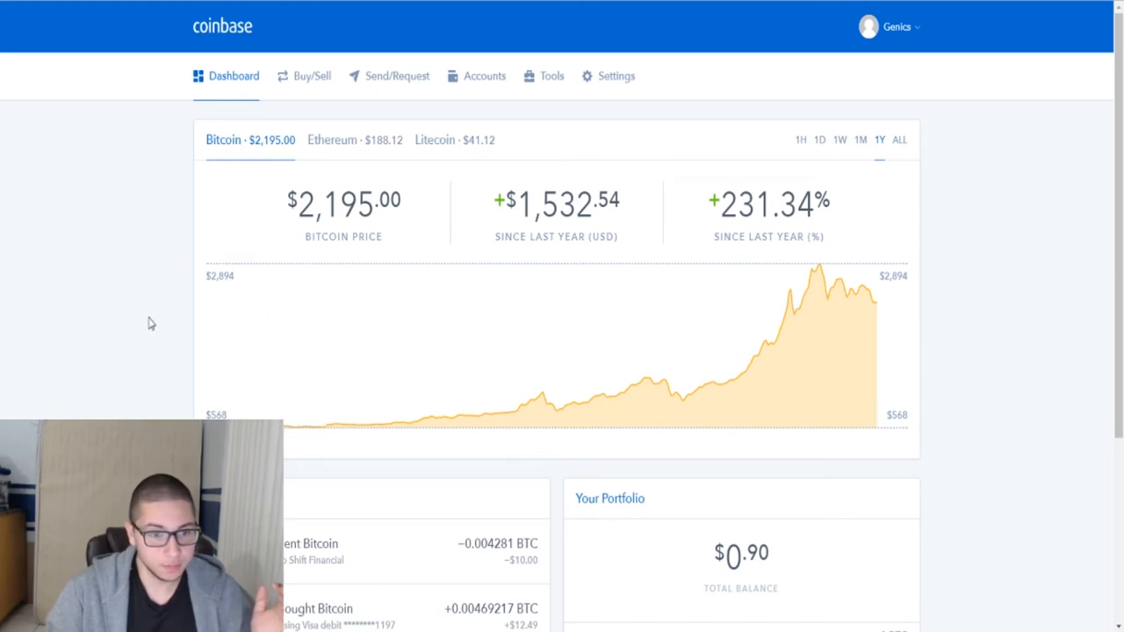
pyautogui.moveTo(517, 172)
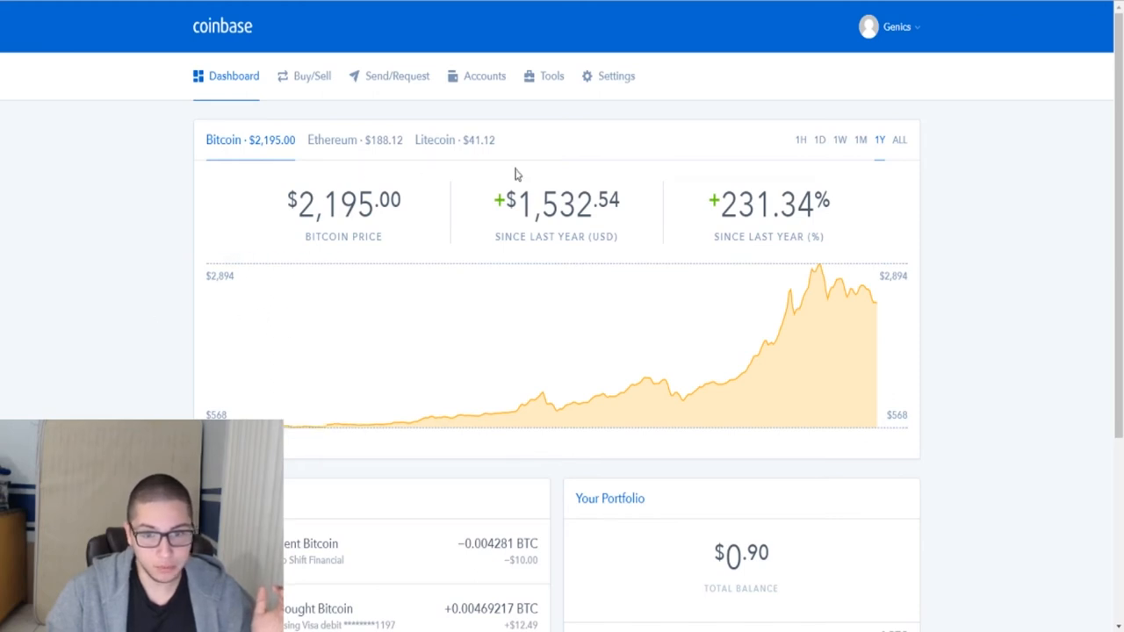
pyautogui.moveTo(495, 187)
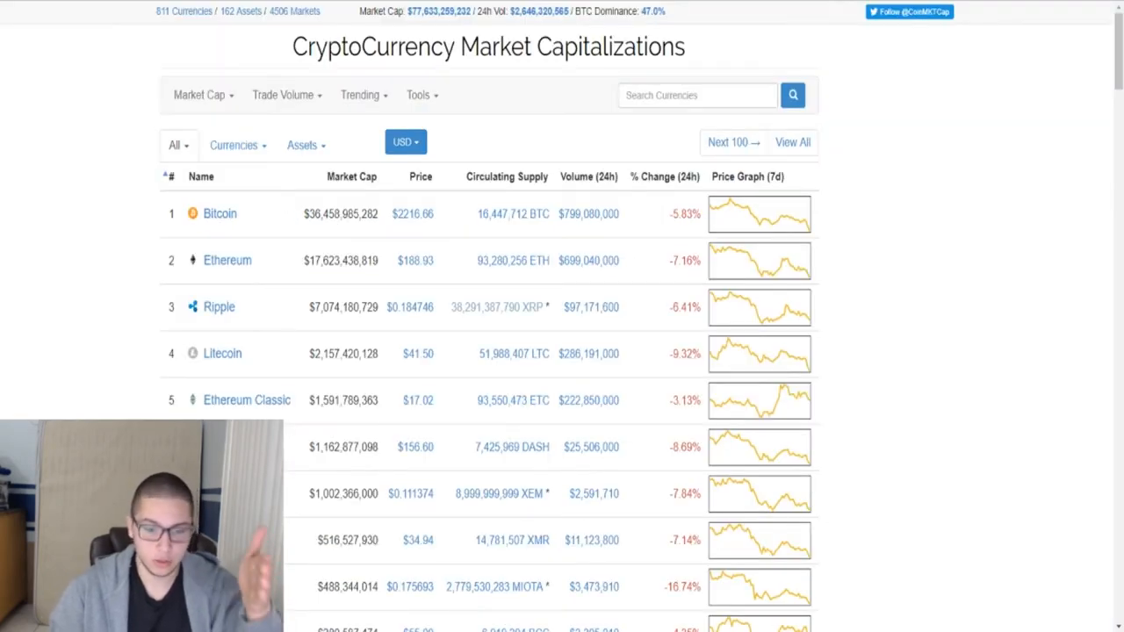
# Scroll the CoinMarketCap rankings down past the 70th coin, then back up slightly.
pyautogui.scroll(-3)
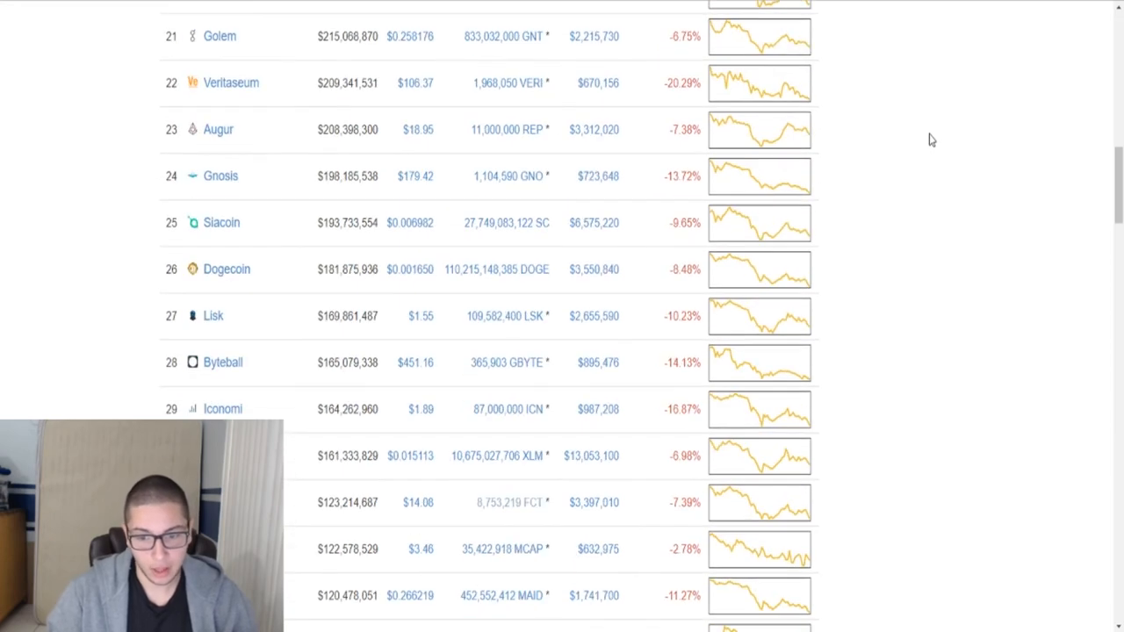
pyautogui.scroll(-3)
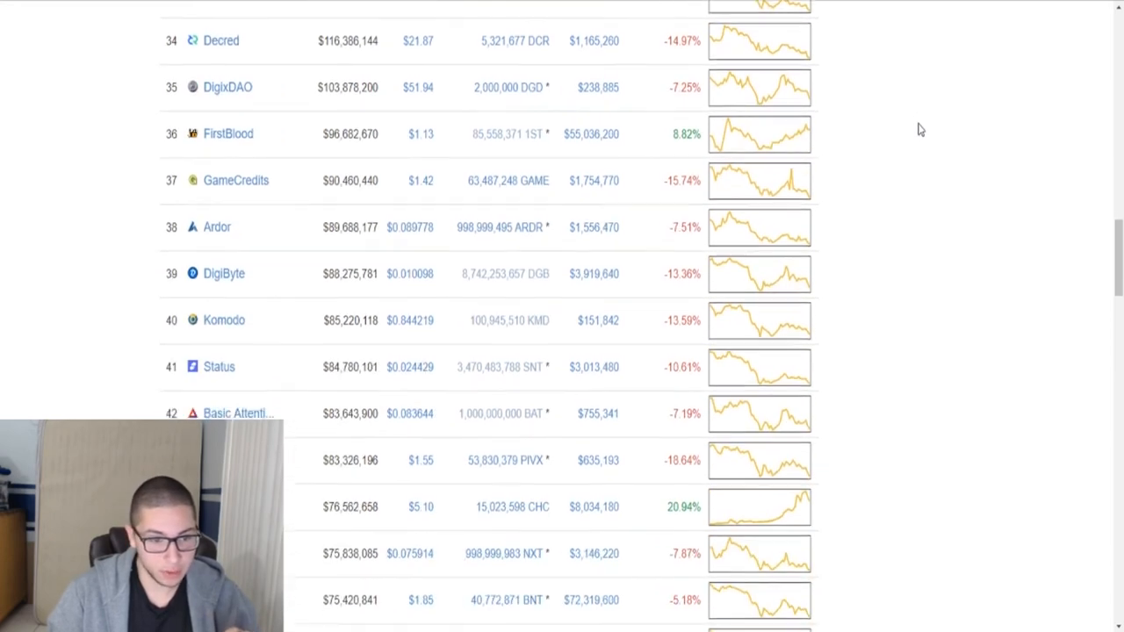
pyautogui.scroll(-3)
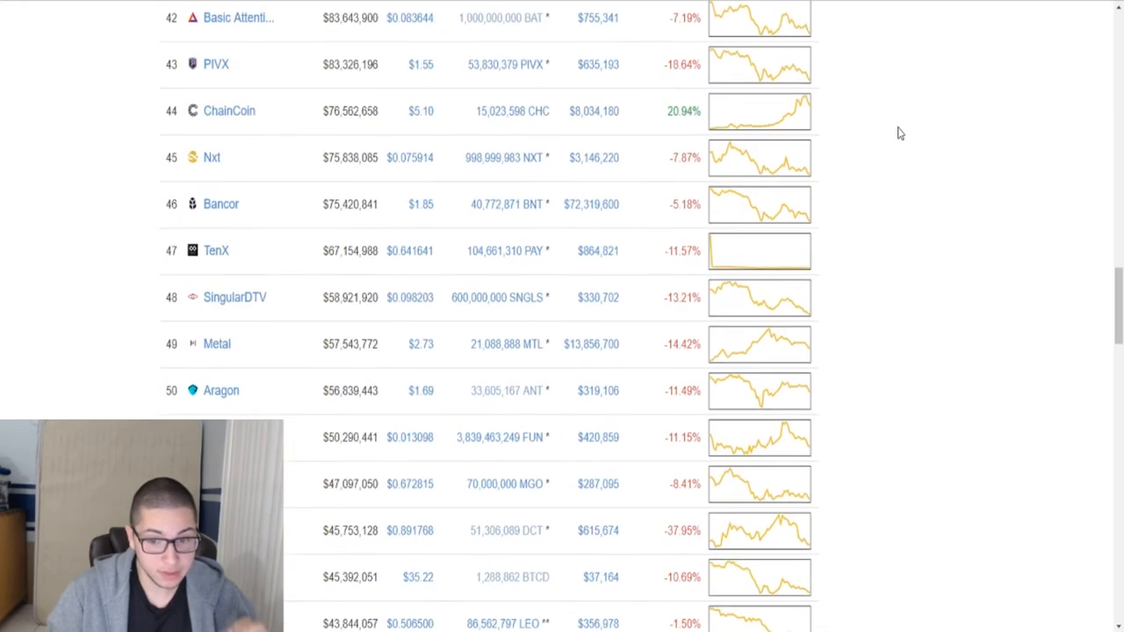
pyautogui.scroll(-3)
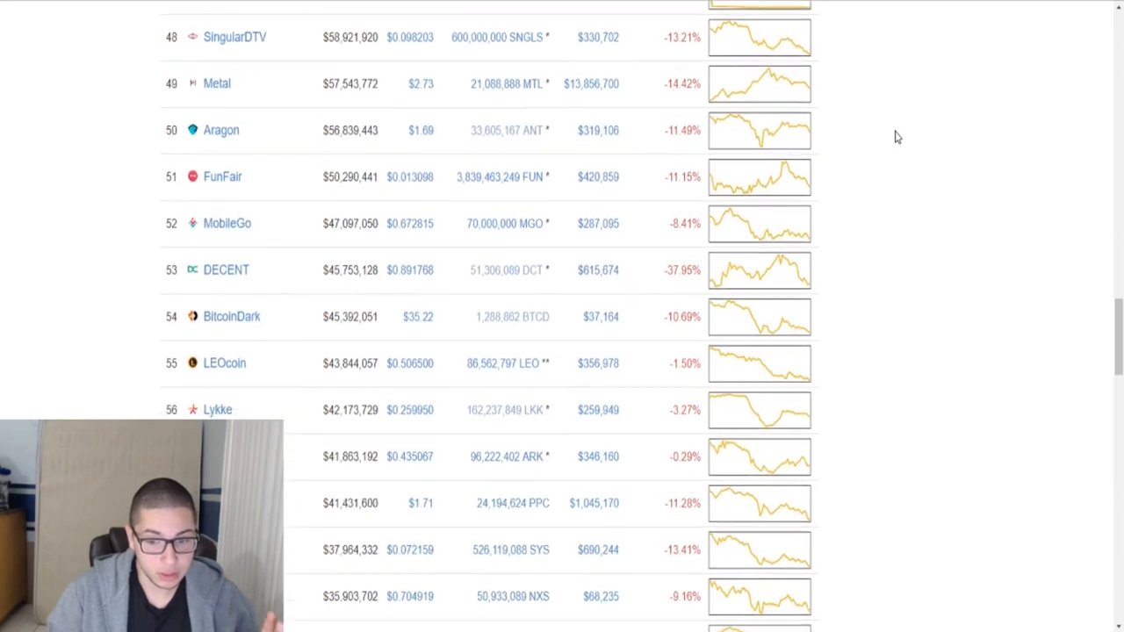
pyautogui.scroll(-3)
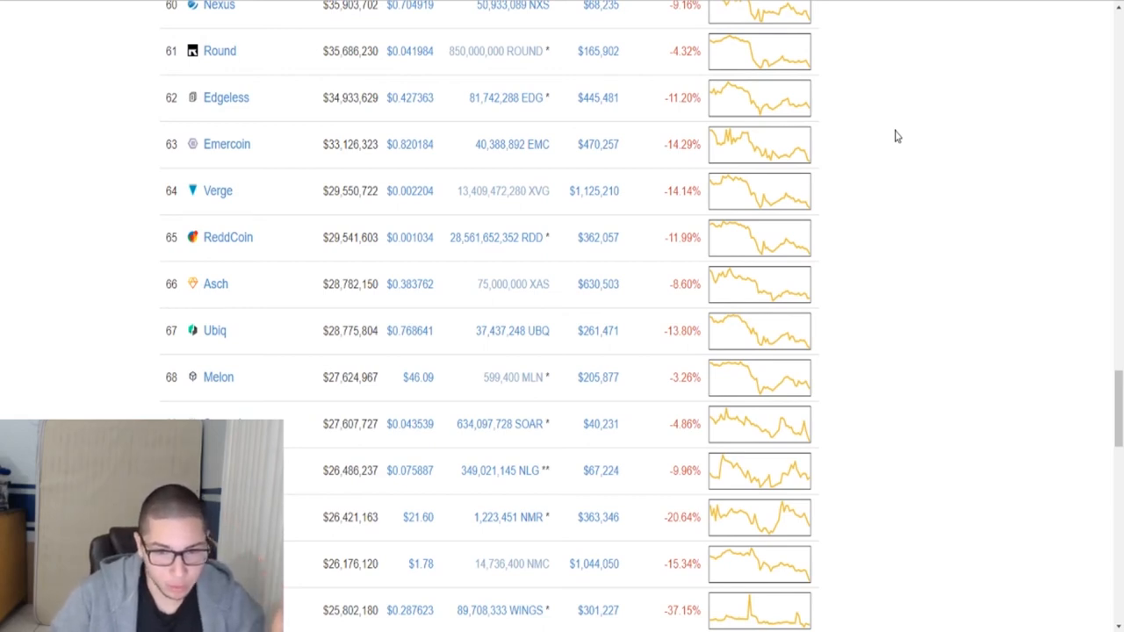
pyautogui.scroll(-3)
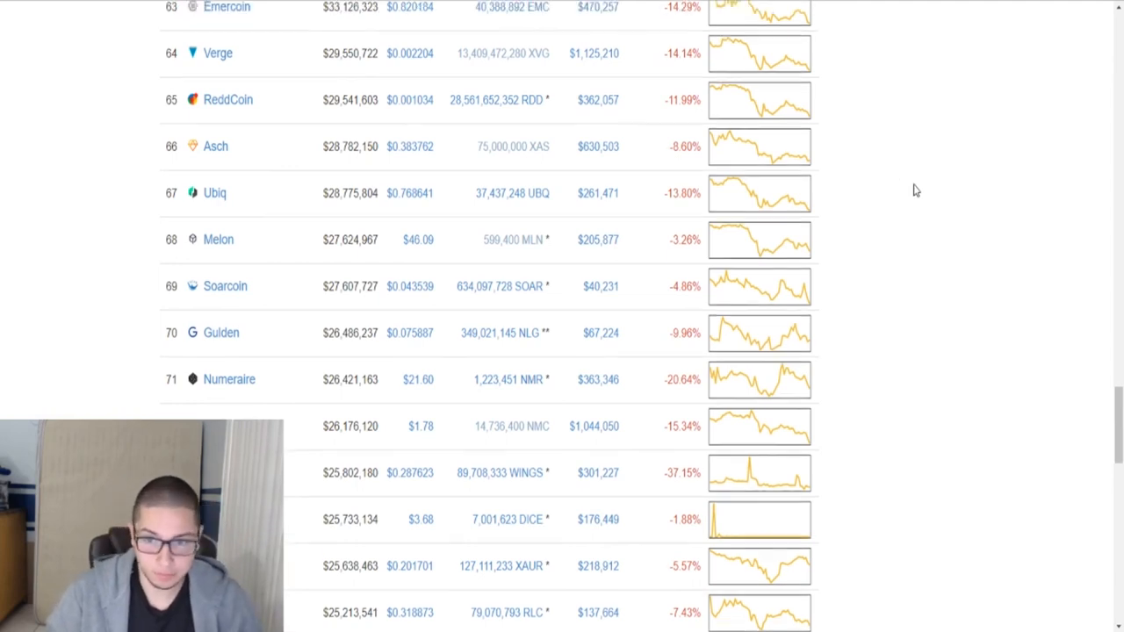
pyautogui.scroll(3)
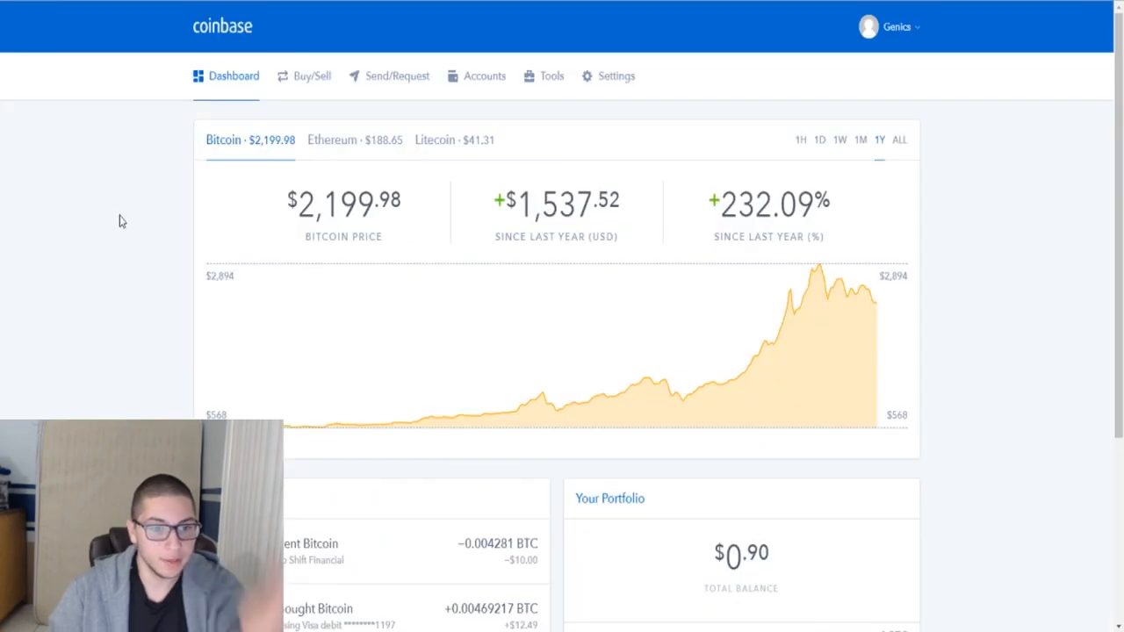
pyautogui.moveTo(215, 202)
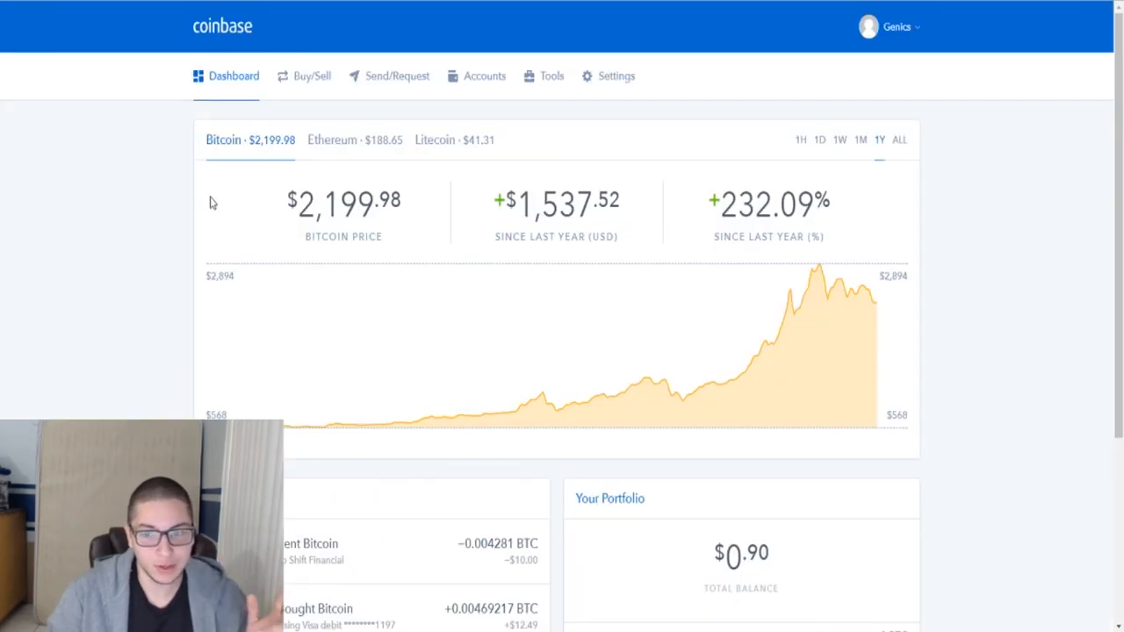
# Switch the Bitcoin chart to the one-hour range and go to the Buy/Sell page.
pyautogui.click(801, 141)
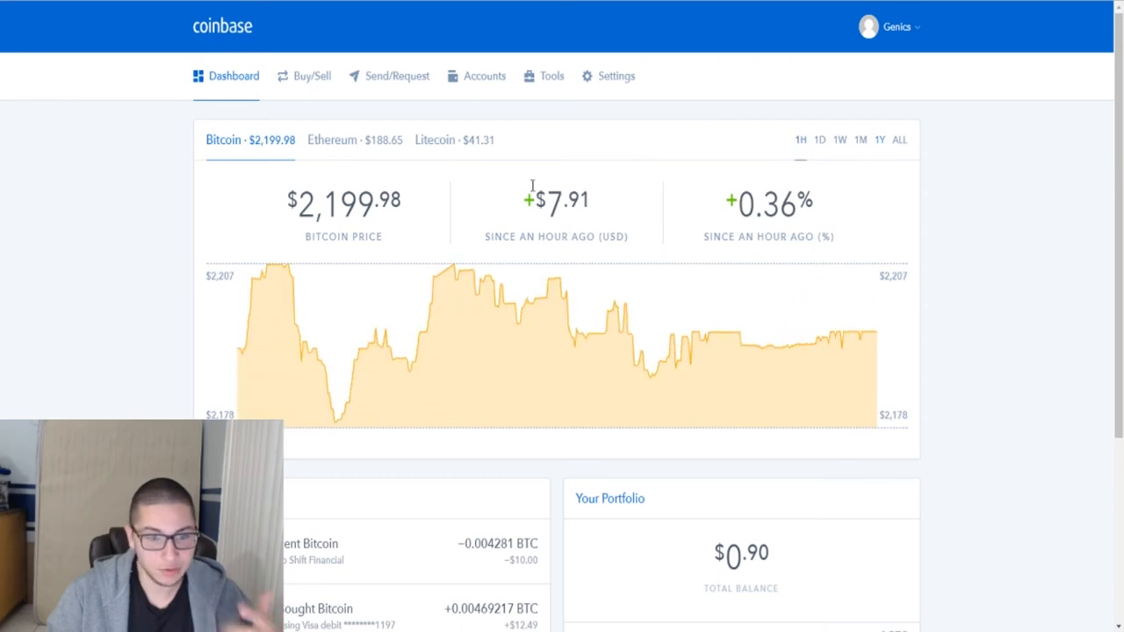
pyautogui.moveTo(302, 70)
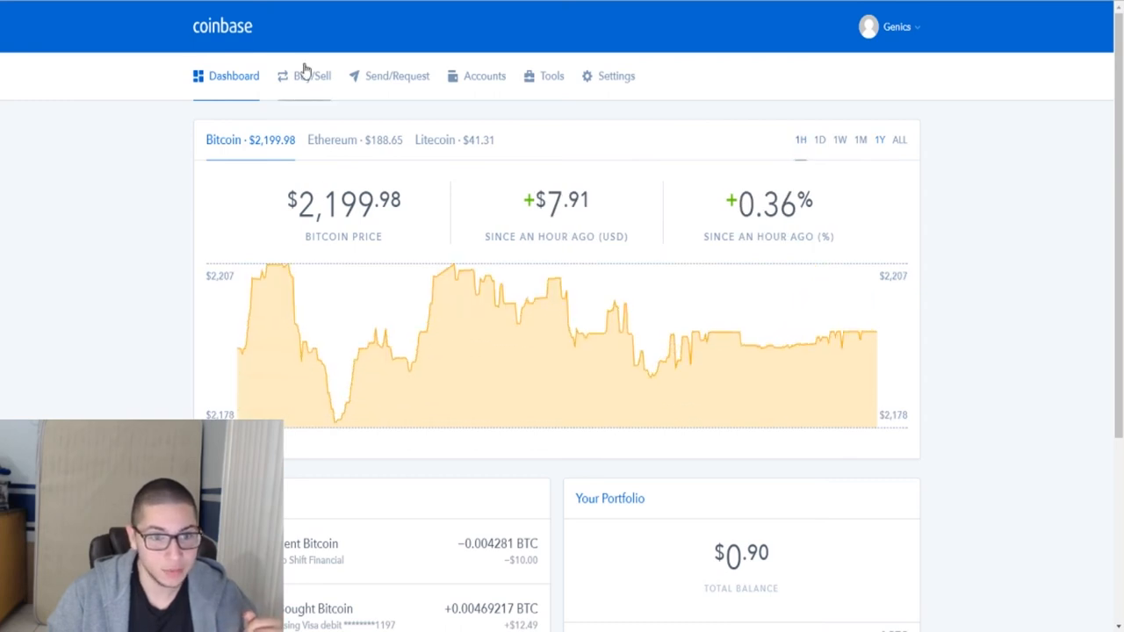
pyautogui.click(309, 75)
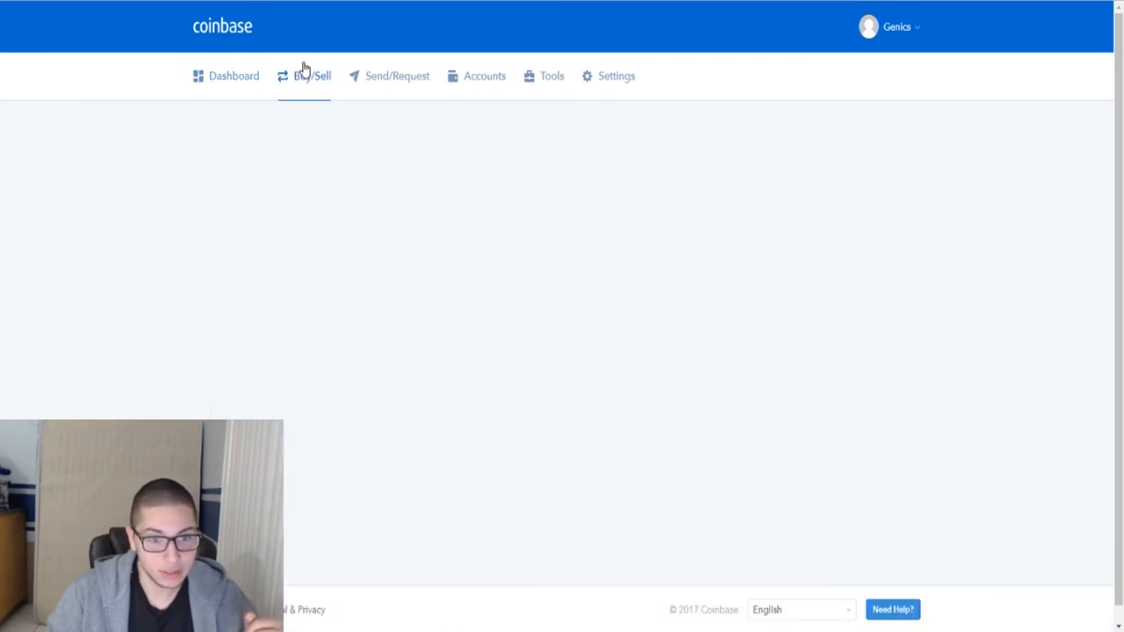
# Choose the Visa debit card as payment method and focus the USD amount field.
pyautogui.click(311, 76)
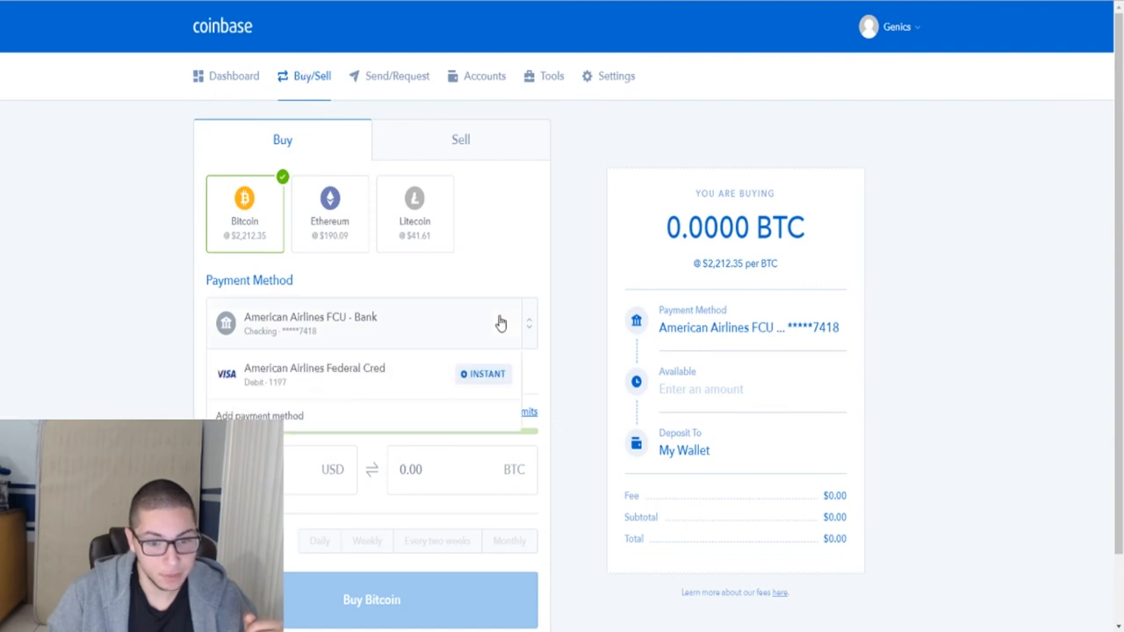
pyautogui.click(315, 372)
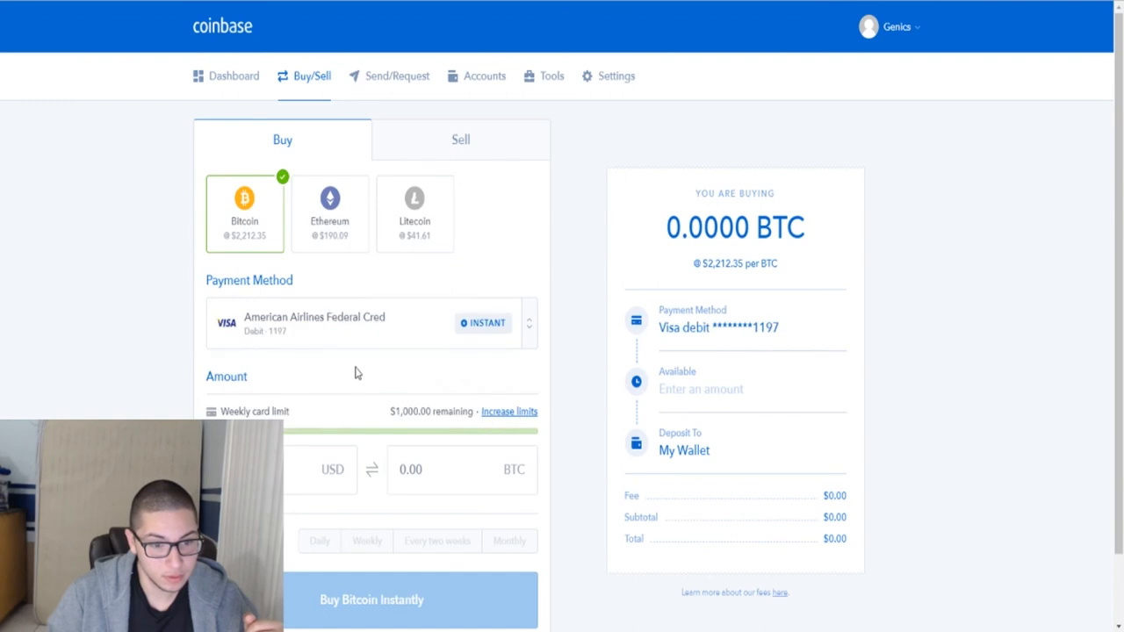
pyautogui.moveTo(890, 250)
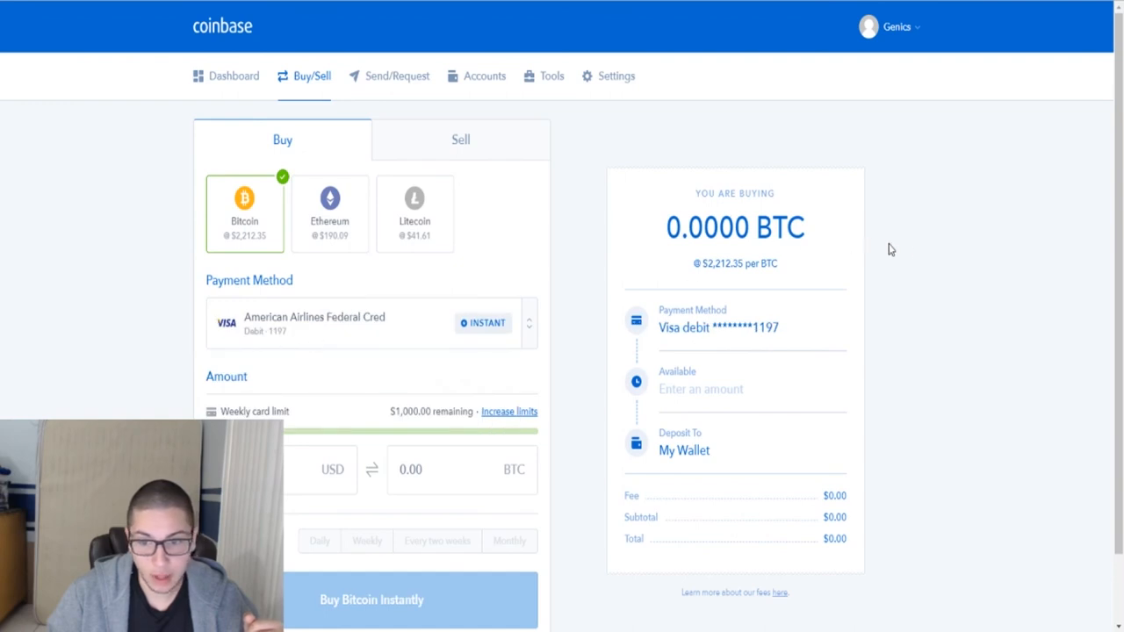
pyautogui.scroll(-3)
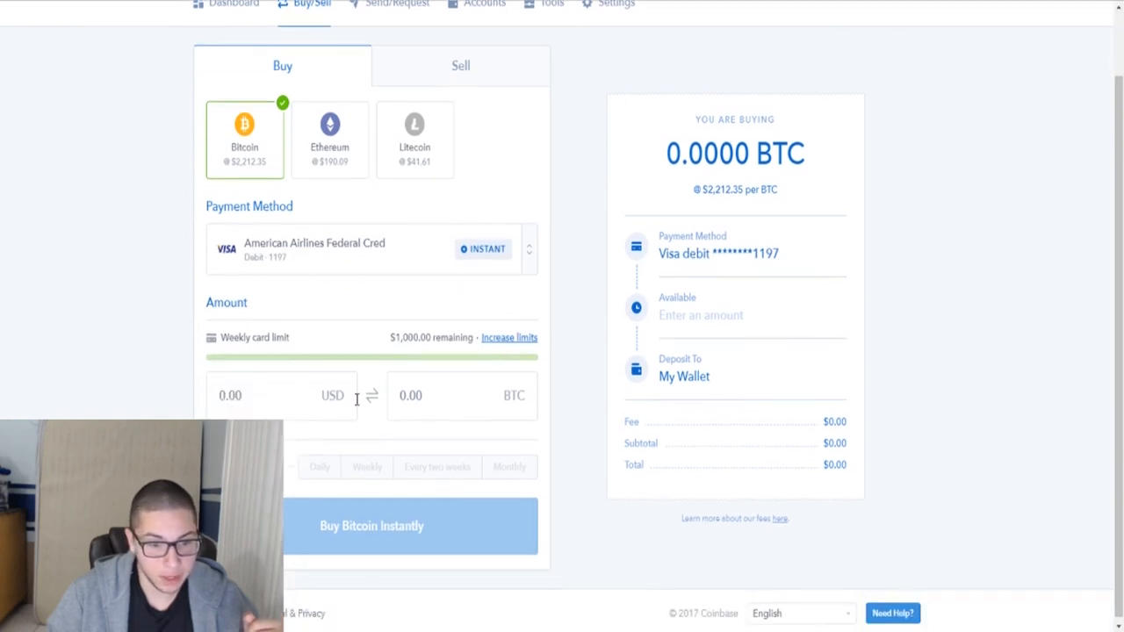
pyautogui.click(254, 397)
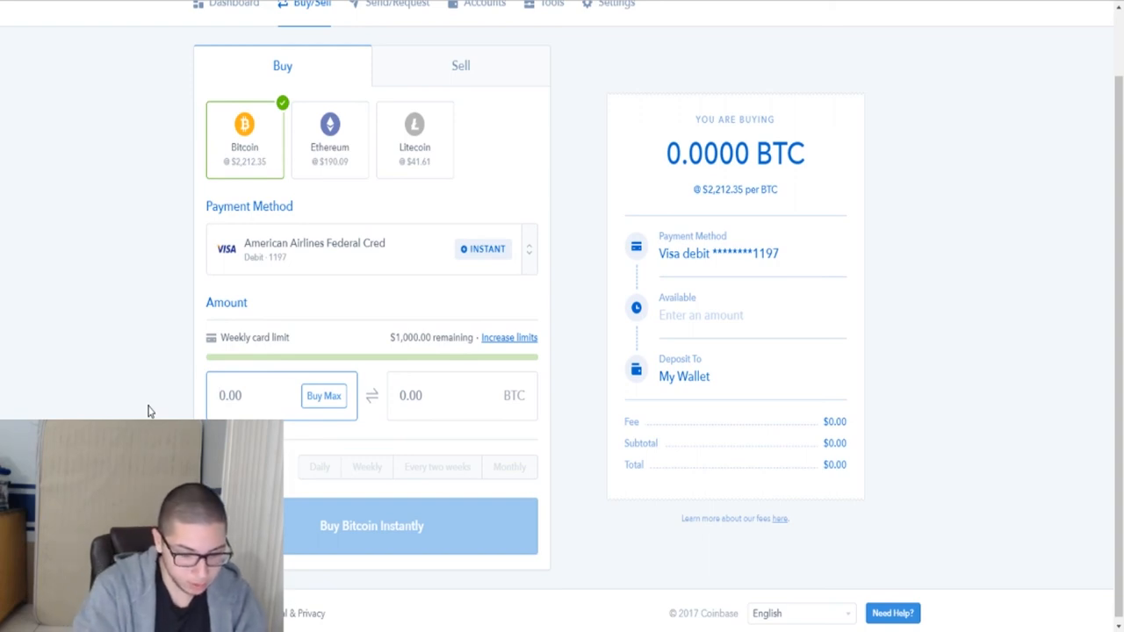
# Enter a $100 purchase amount, converting to about 0.0452 BTC with a $103.99 total.
pyautogui.write('100')
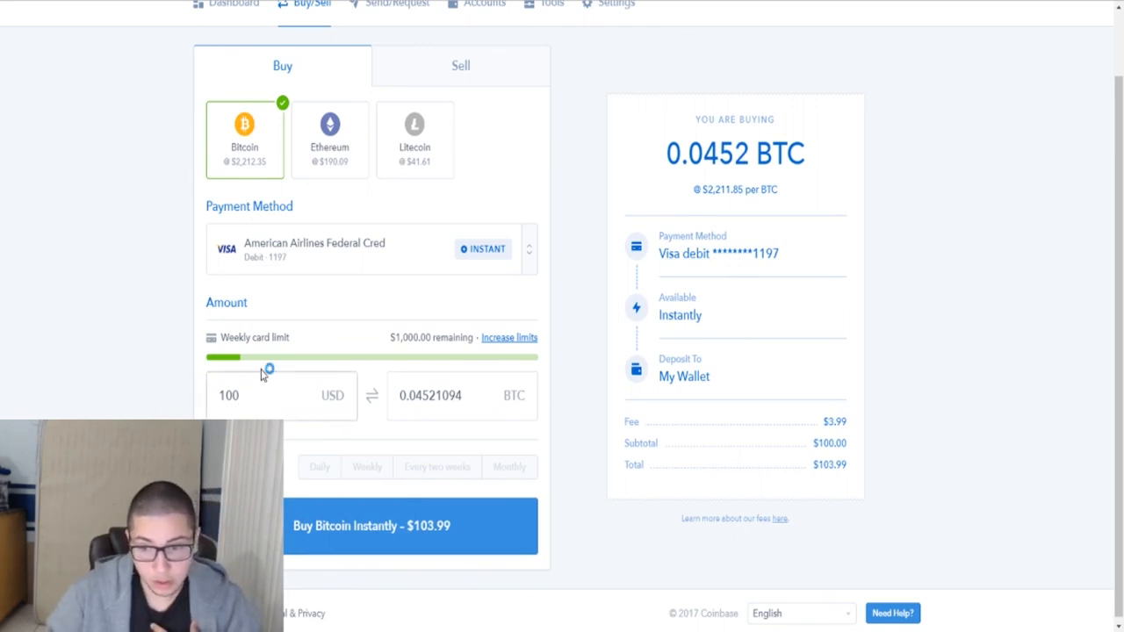
pyautogui.moveTo(826, 436)
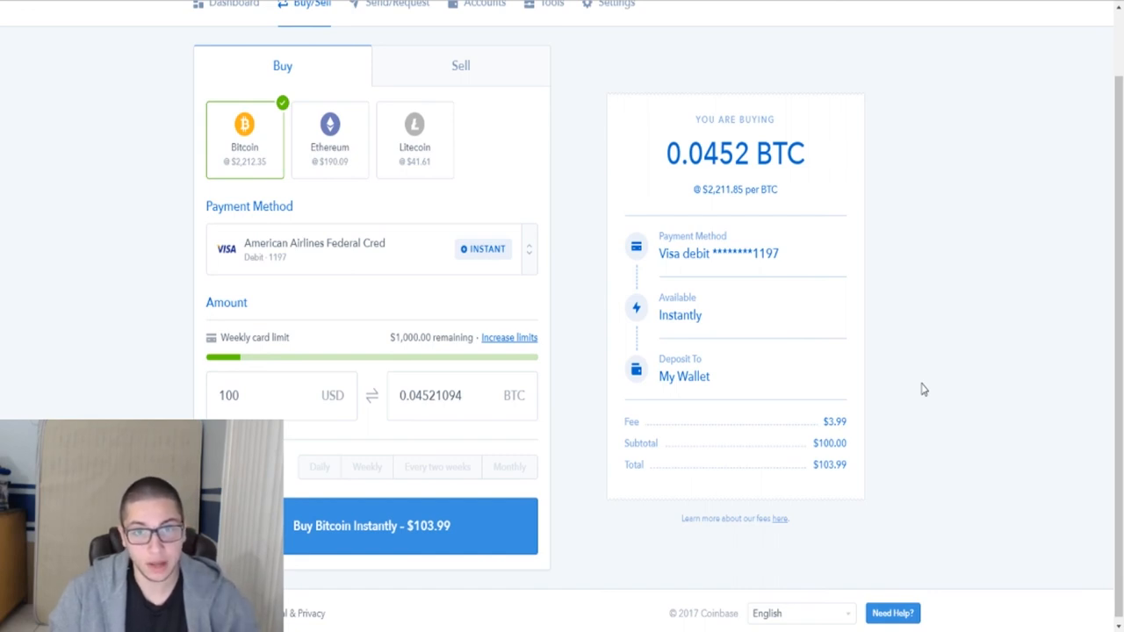
pyautogui.moveTo(456, 532)
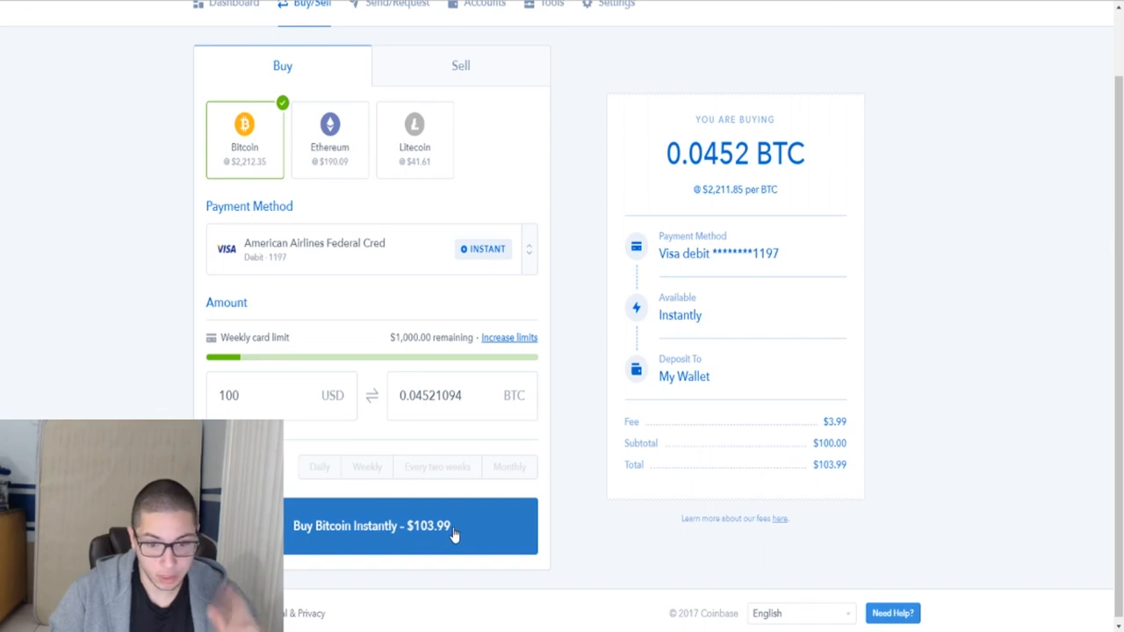
pyautogui.moveTo(306, 552)
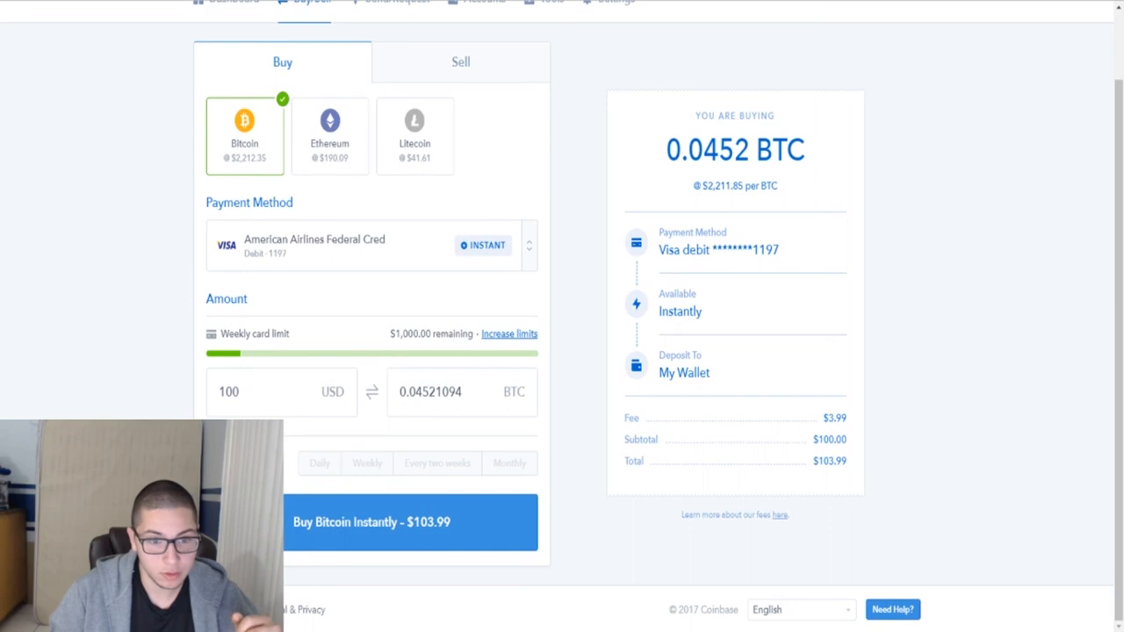
pyautogui.moveTo(450, 285)
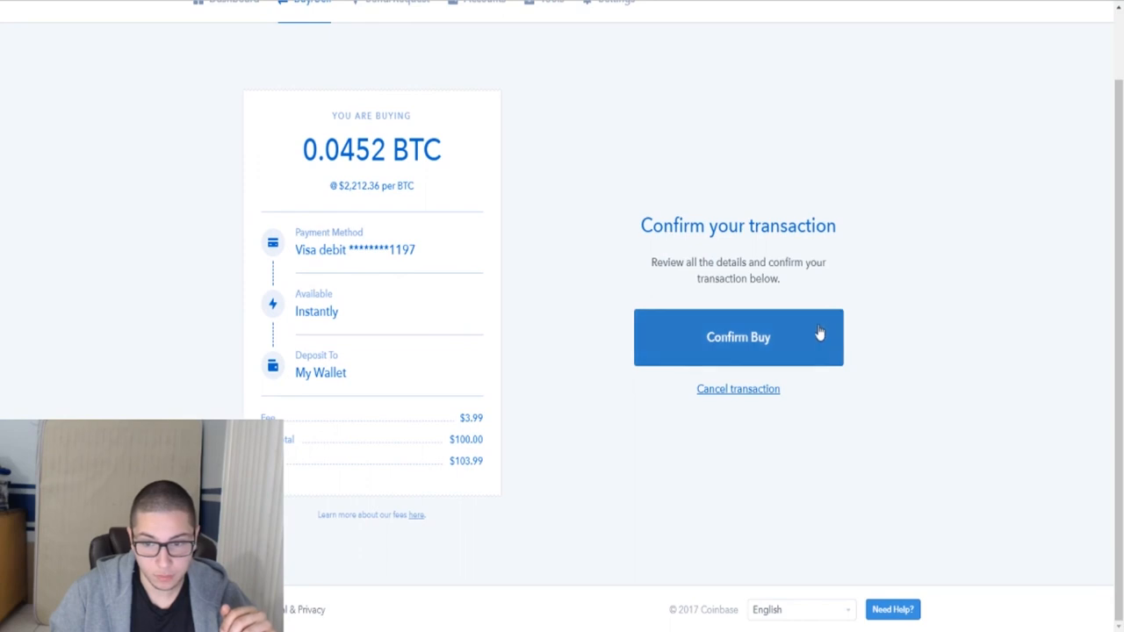
pyautogui.moveTo(815, 332)
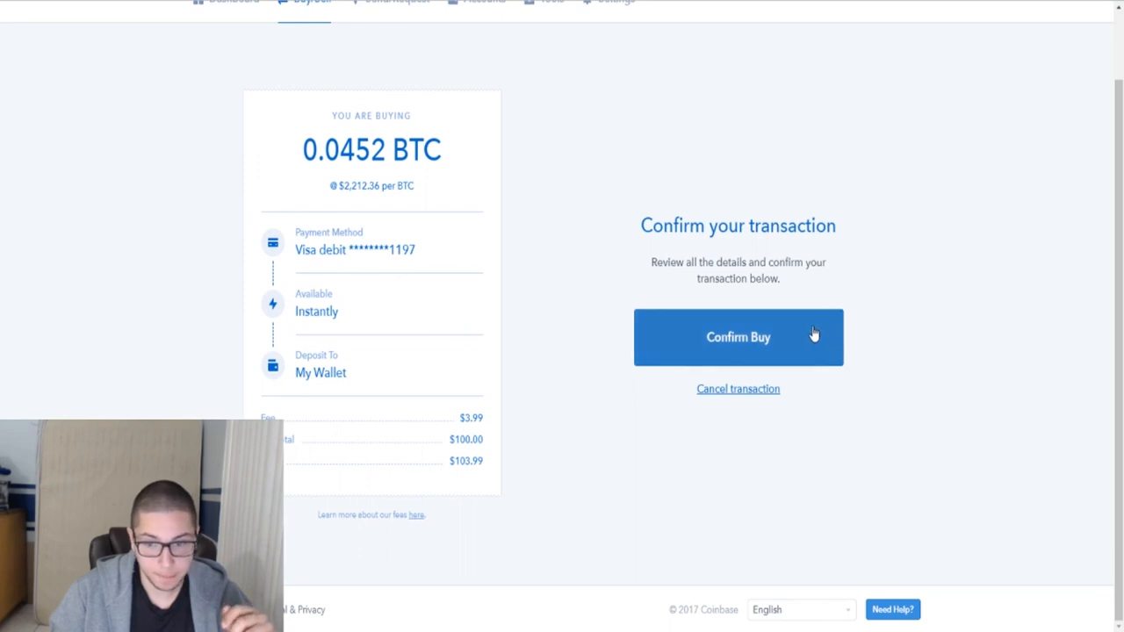
# Confirm the 0.0452 BTC purchase and return to the dashboard showing a $100.41 balance.
pyautogui.click(738, 337)
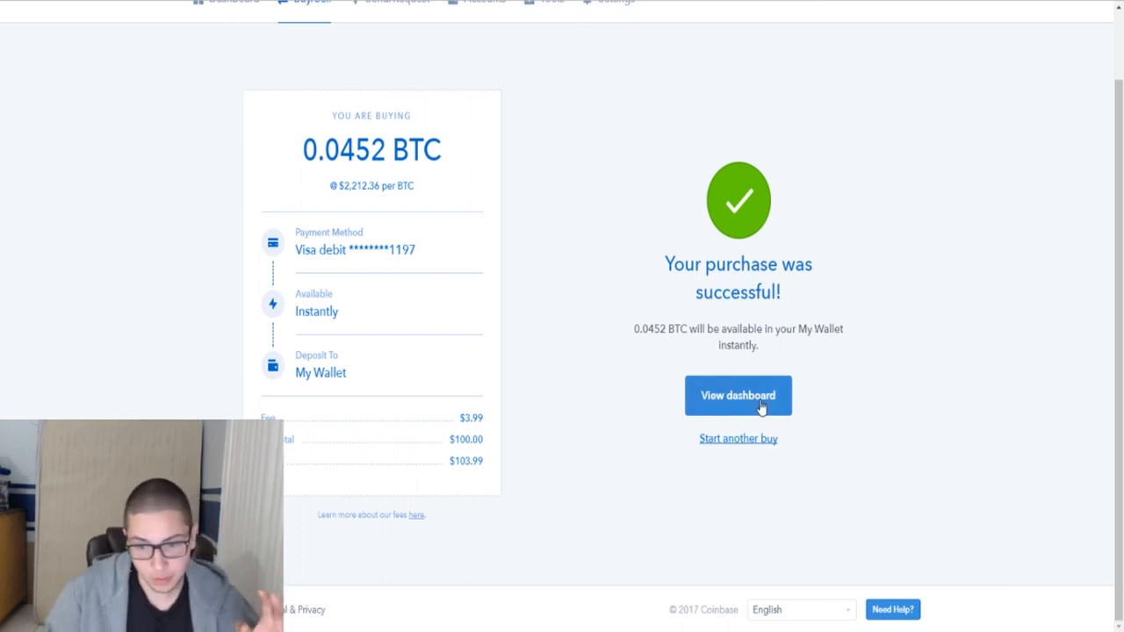
pyautogui.click(738, 395)
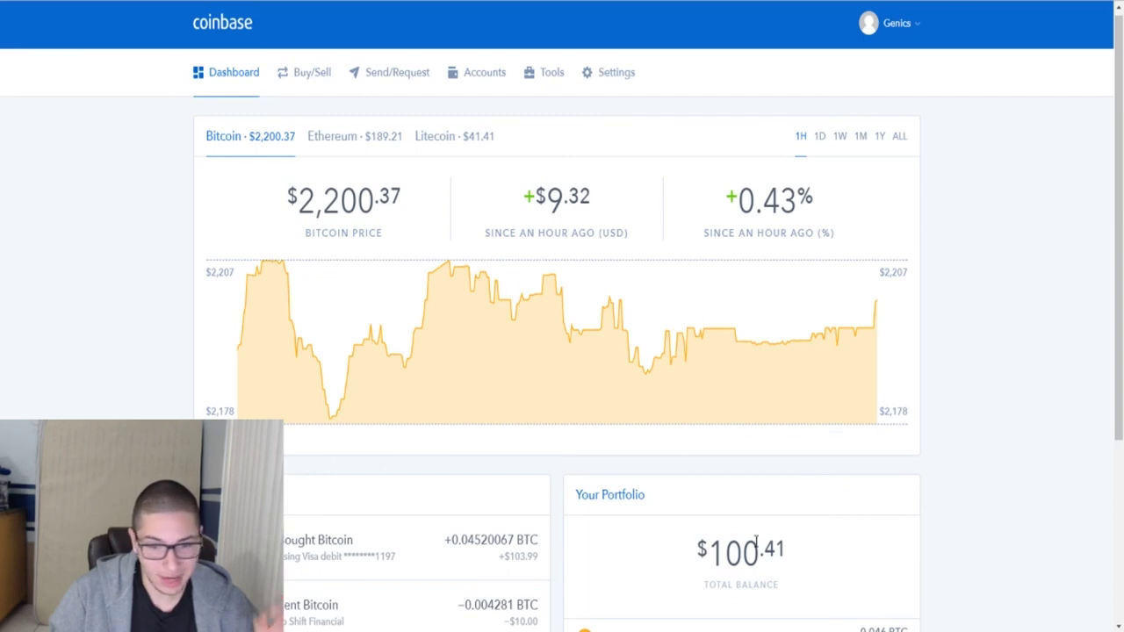
pyautogui.moveTo(74, 184)
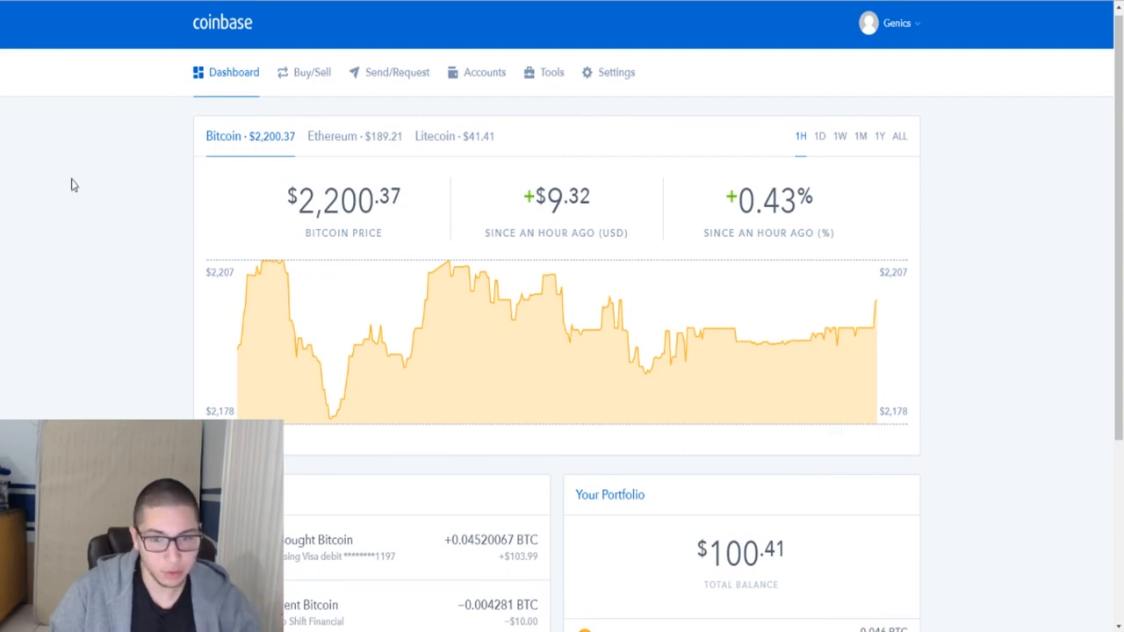
pyautogui.scroll(-3)
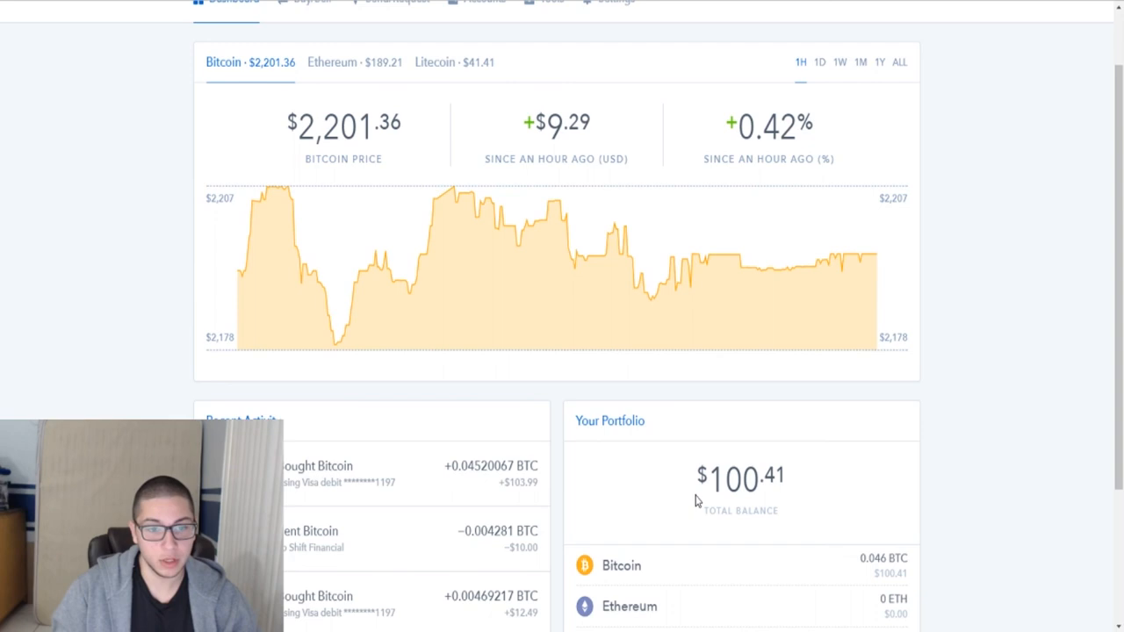
pyautogui.scroll(-3)
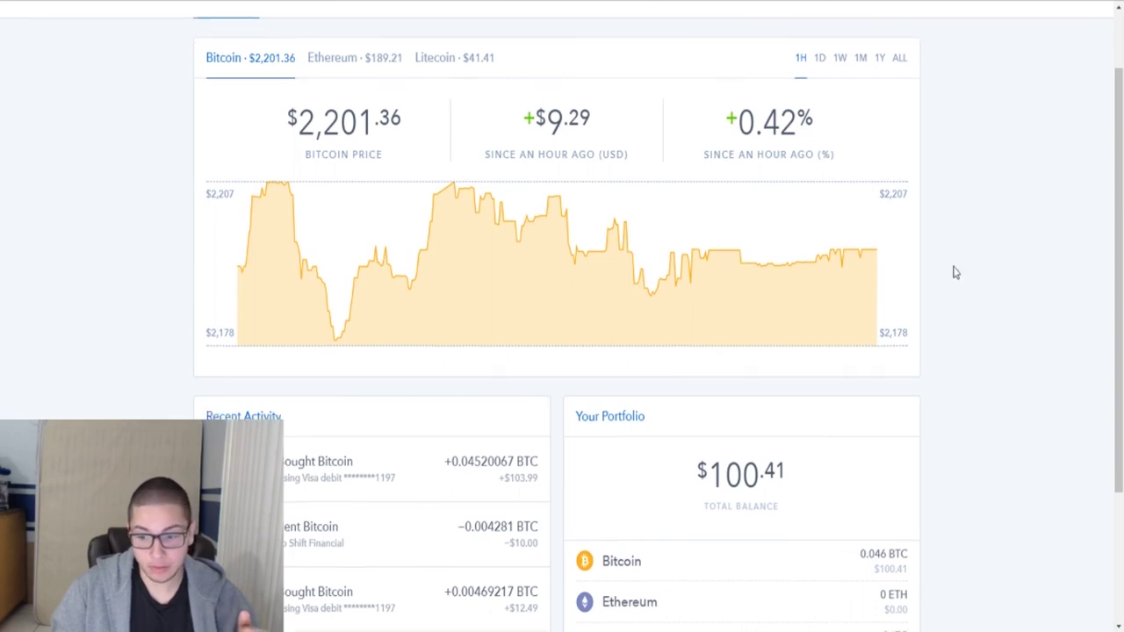
pyautogui.scroll(3)
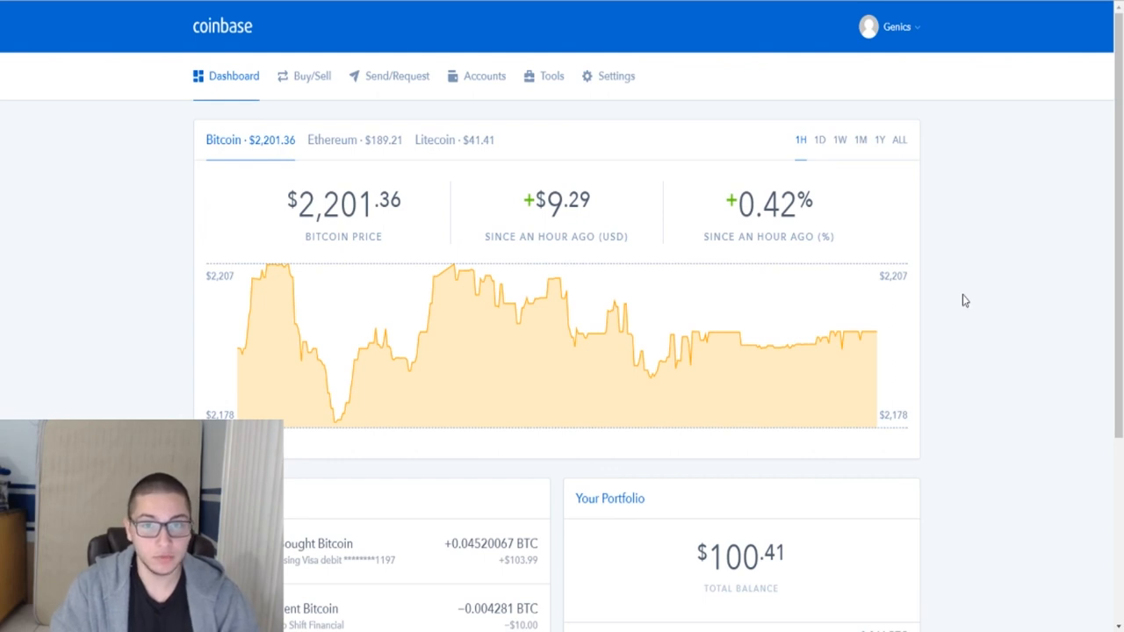
pyautogui.moveTo(976, 281)
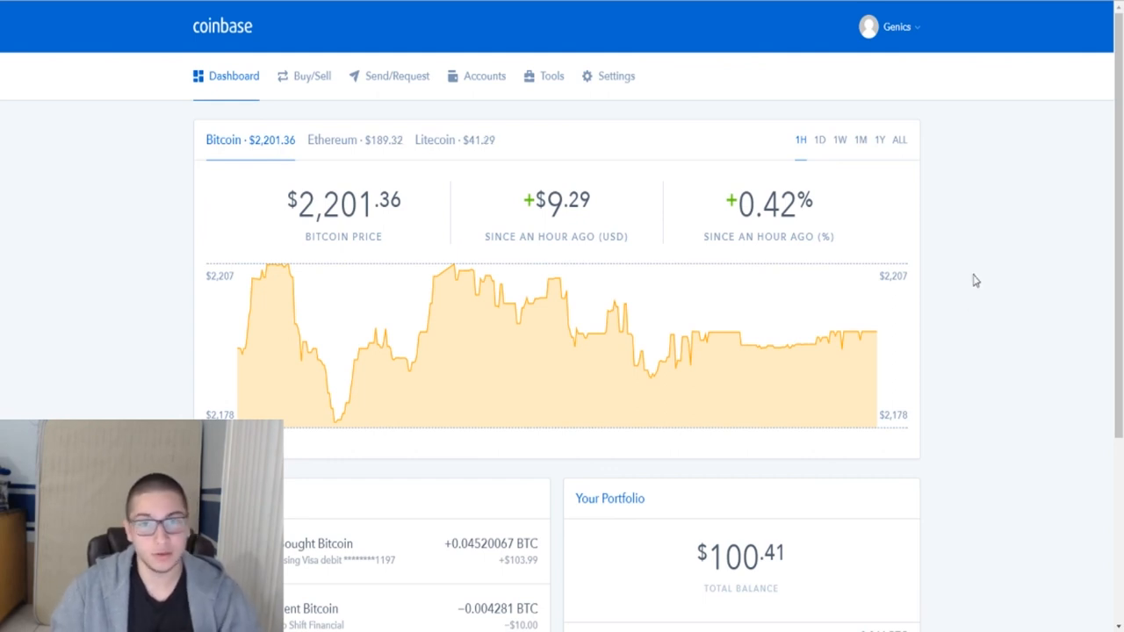